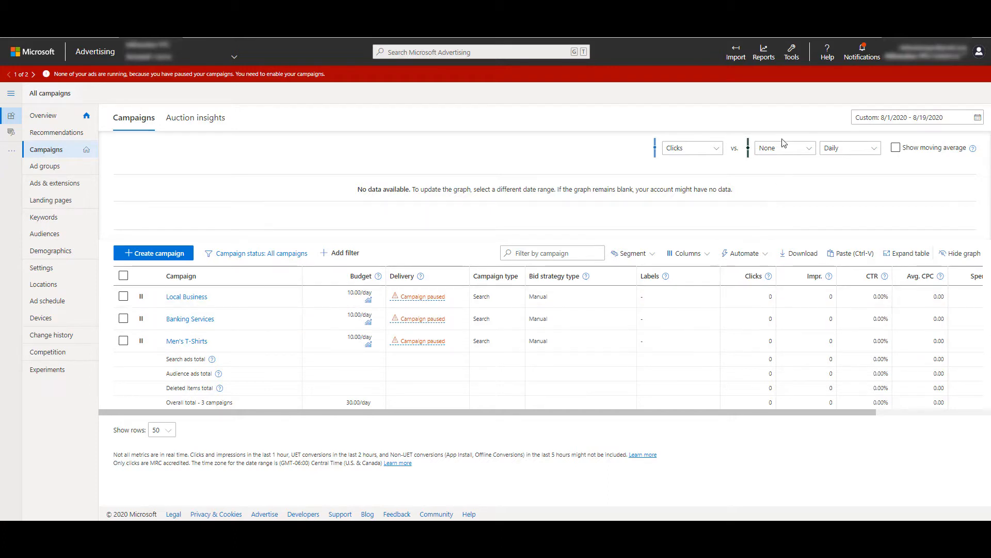
Go to Conversion goals via Tools > Conversion tracking
click(791, 51)
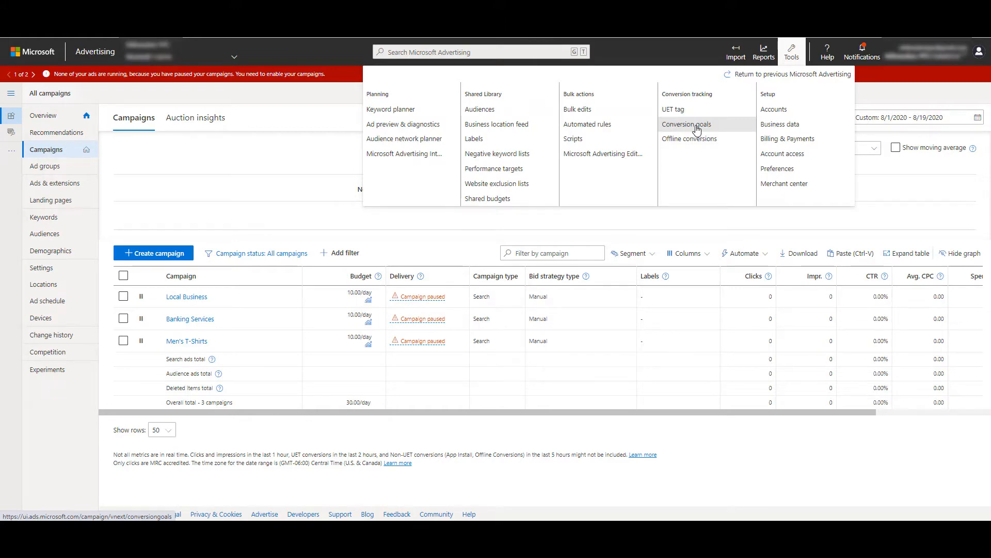
click(686, 124)
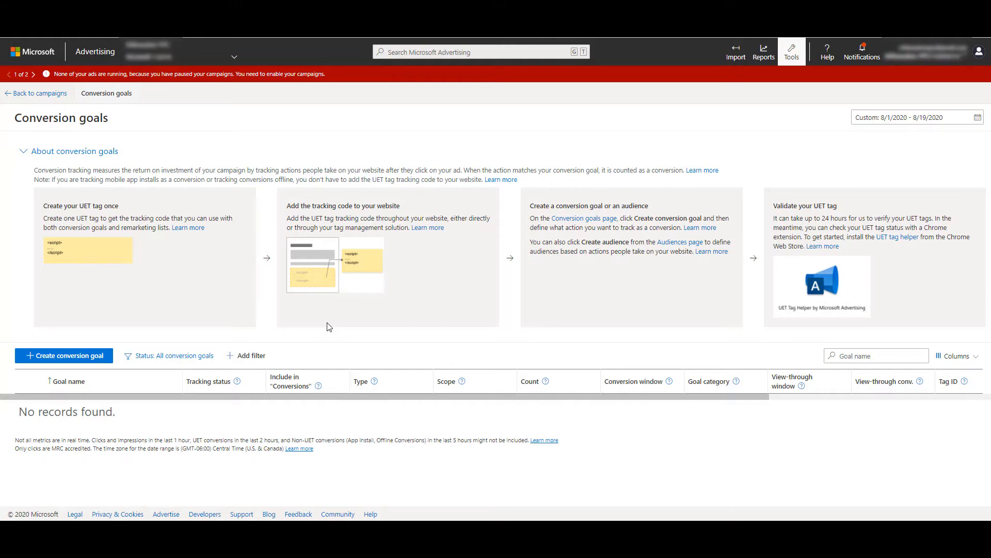
mouse_move(63, 354)
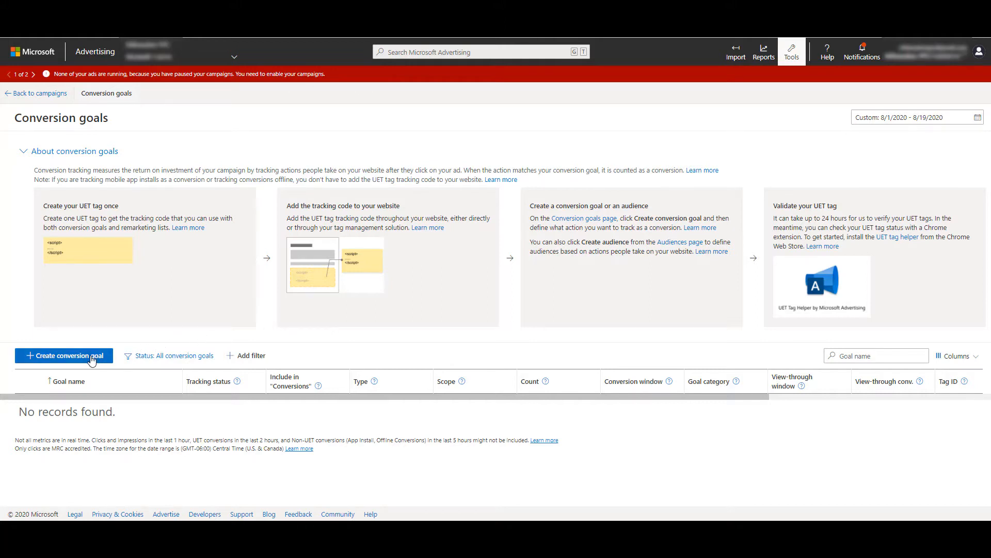
Draft an Event-type conversion goal named 'Video Views' and continue to its details
click(63, 355)
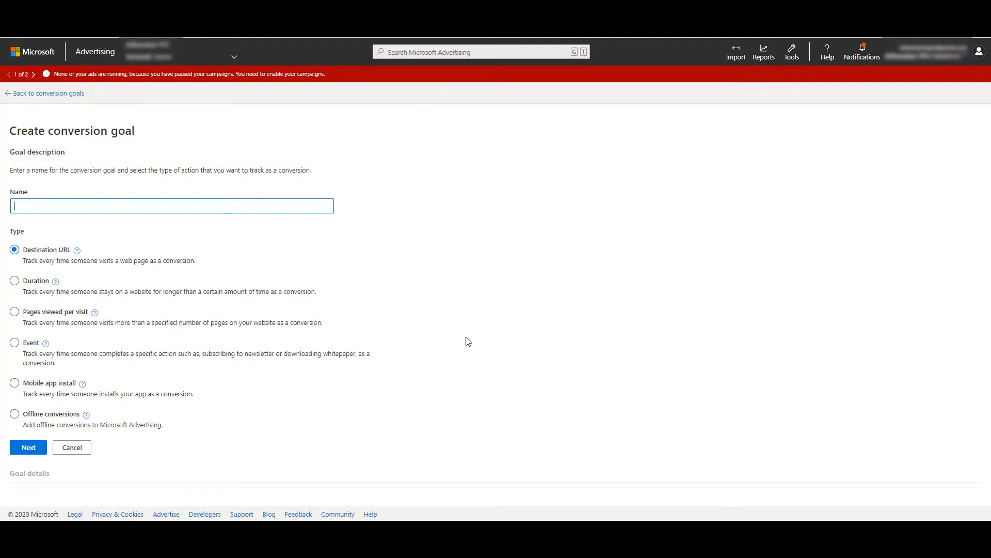
click(15, 342)
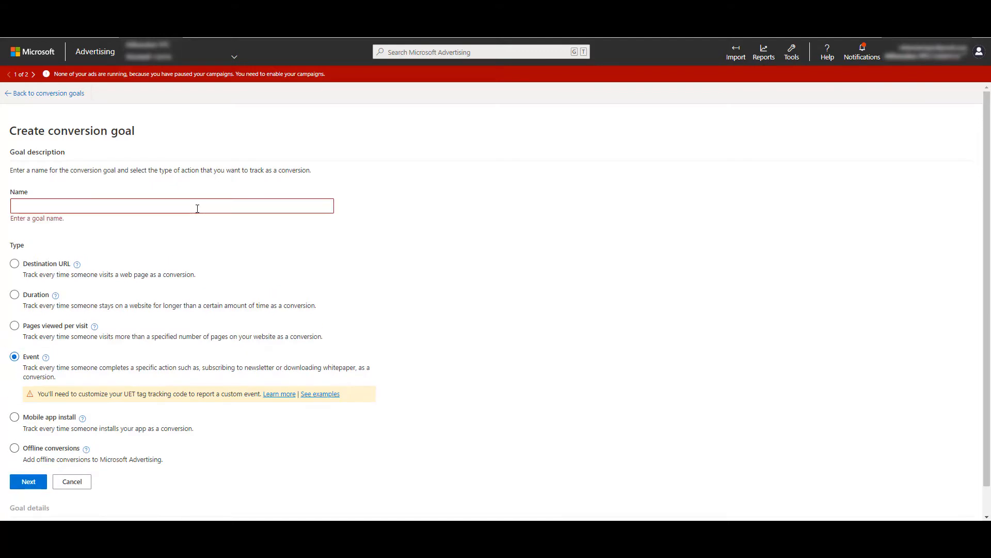
text(Video Views)
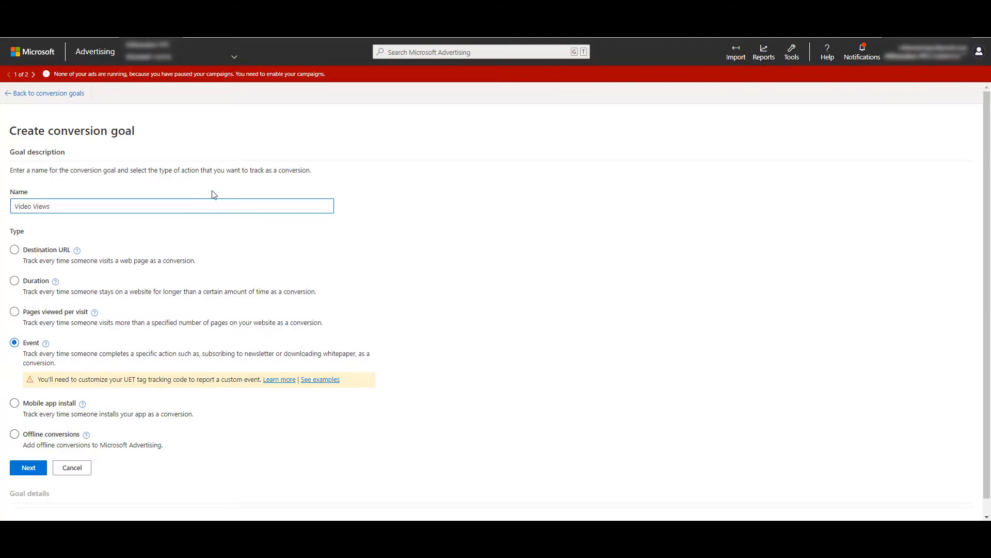
click(27, 467)
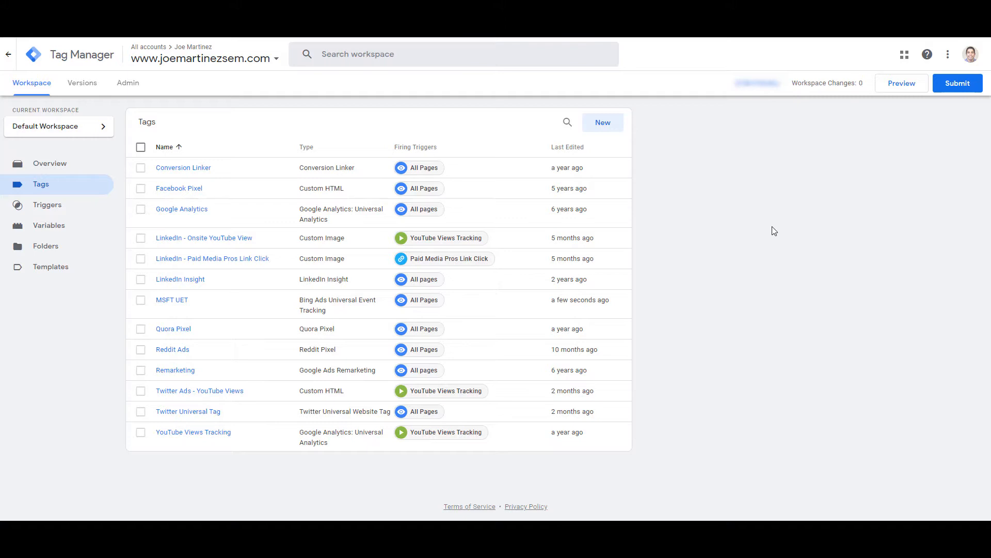
Add a new workspace tag and name it 'MSFT - Video Views Goal'
click(602, 122)
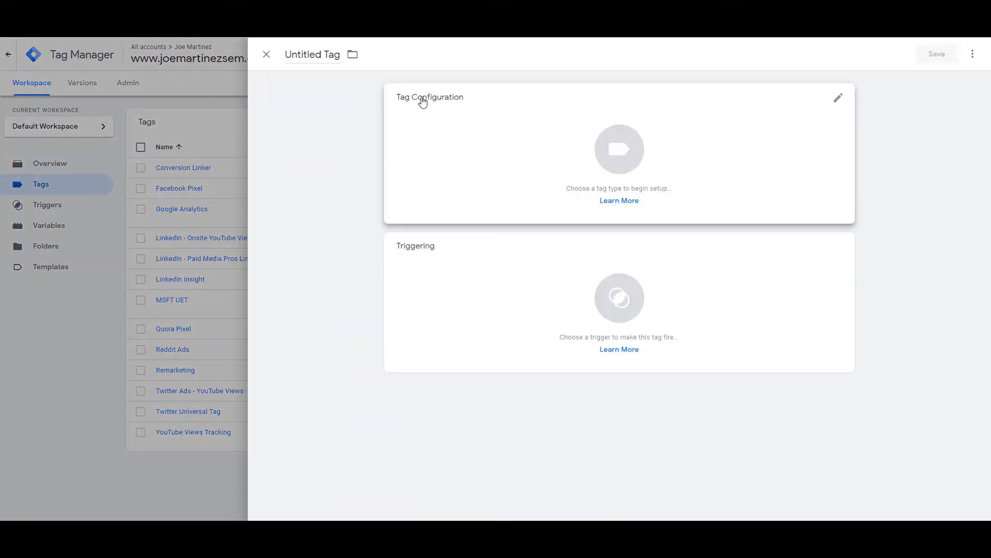
click(312, 55)
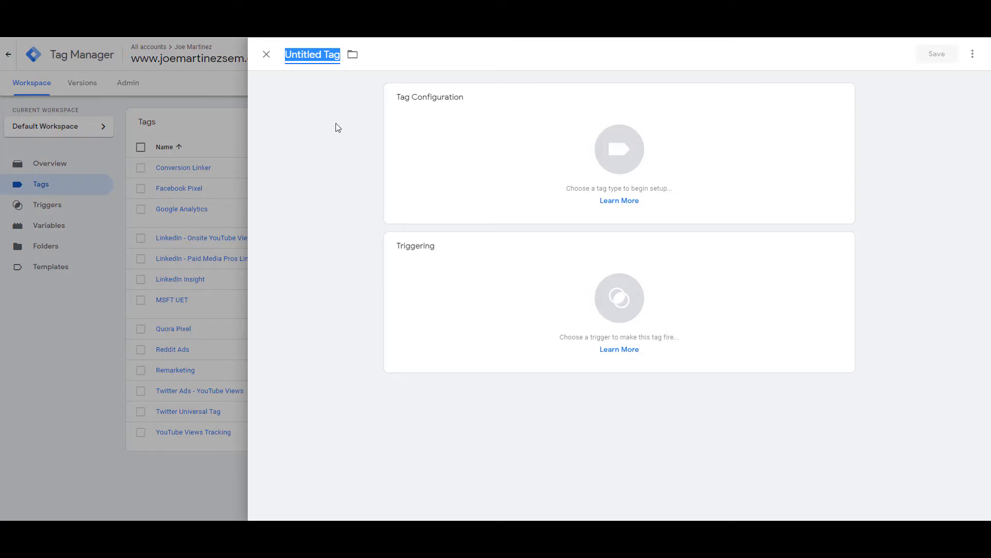
text(MSFT - Video Views Goal)
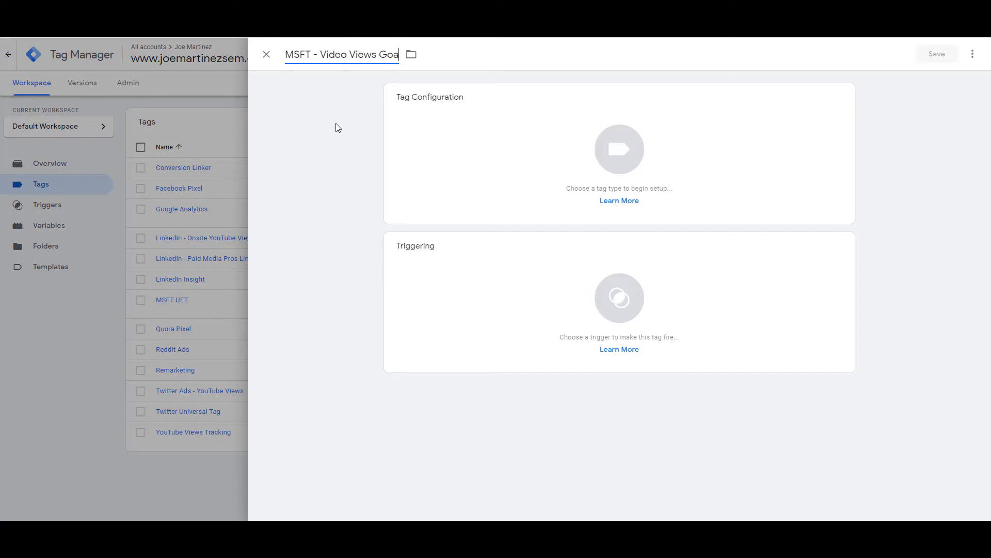
text(l)
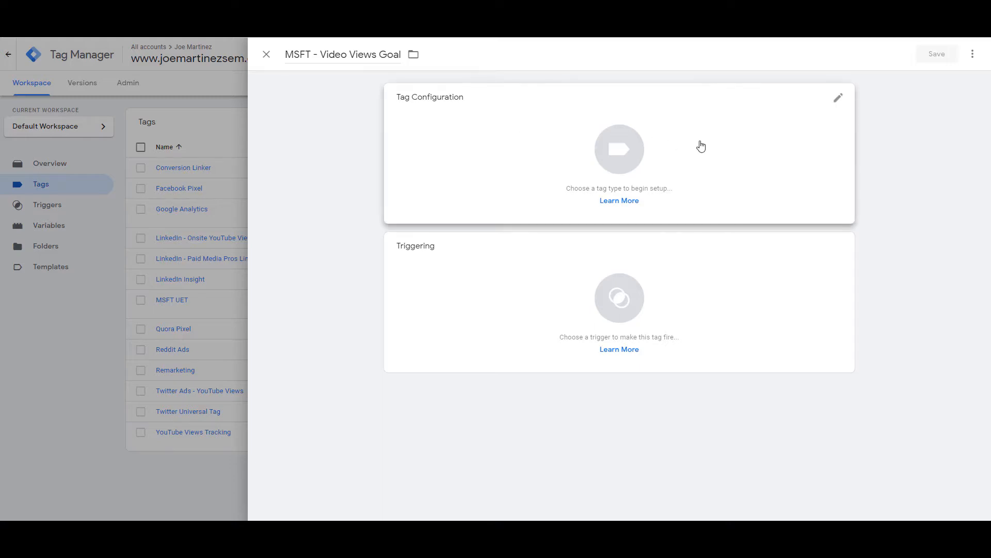
Set the tag type to Bing Ads Universal Event Tracking, found by searching 'bing'
click(838, 98)
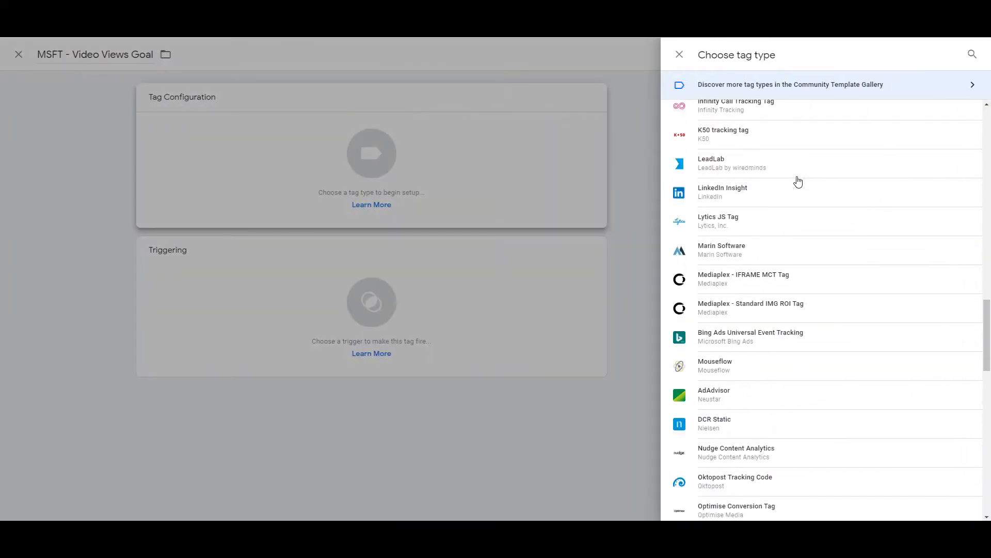
scroll(down, 3)
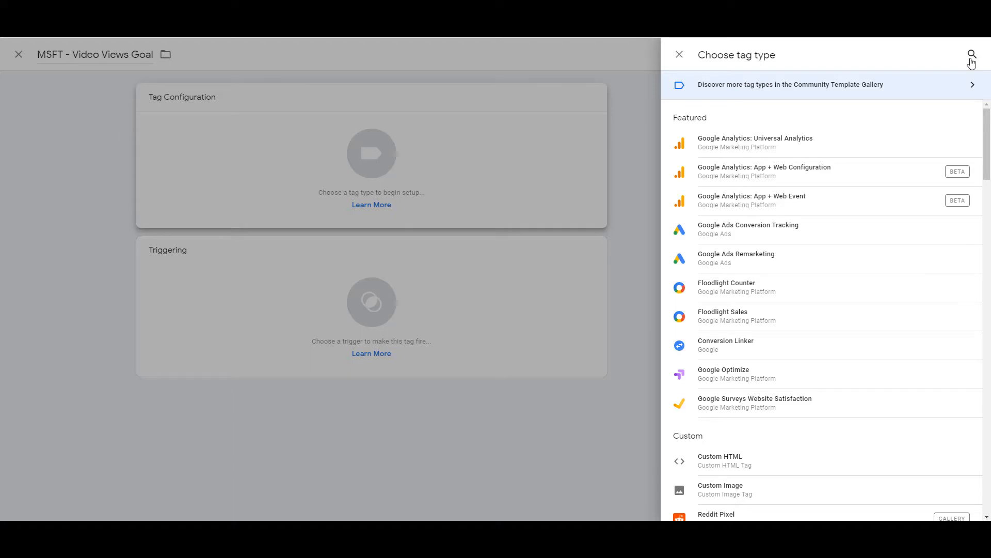
text(bing)
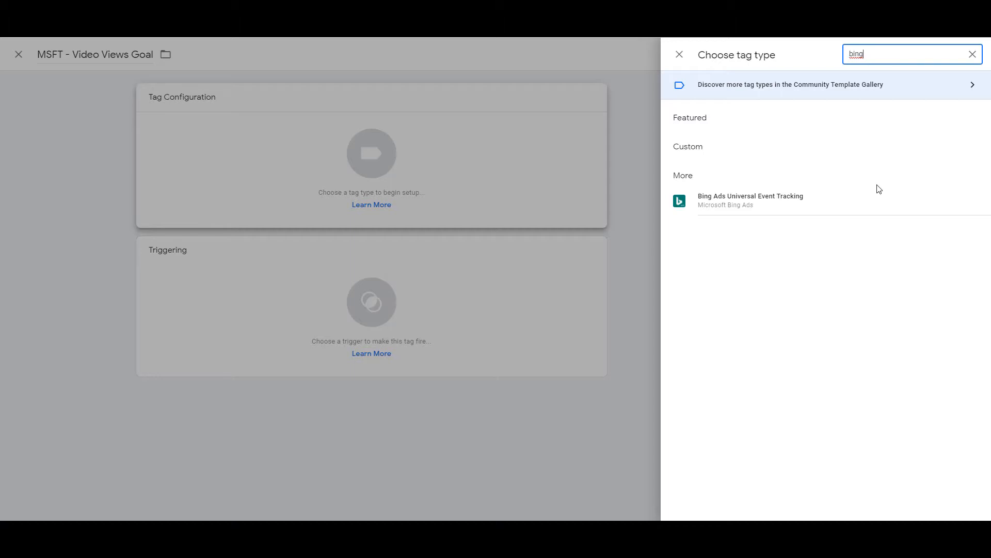
click(751, 200)
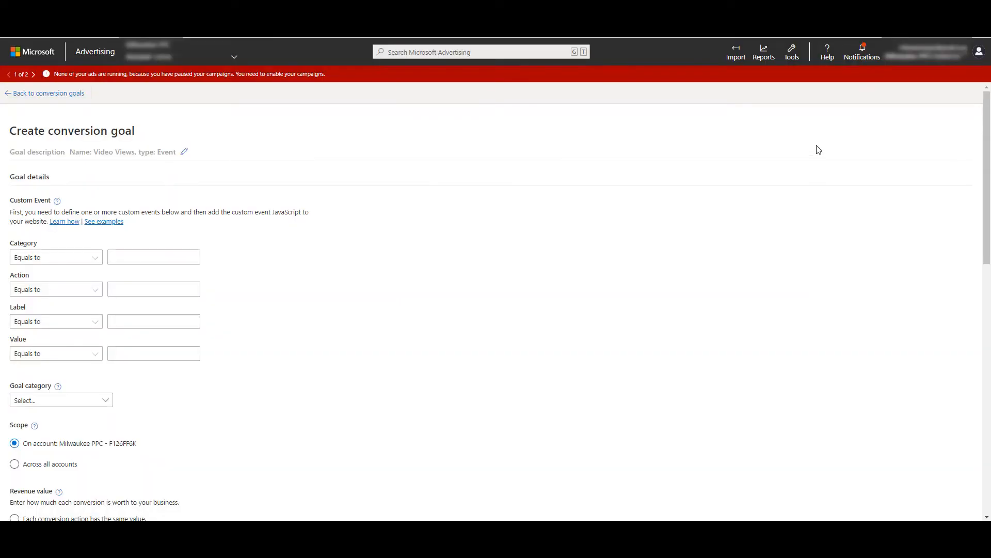
Copy the existing UET tag's Tag ID from the Tools > UET tag list
click(791, 51)
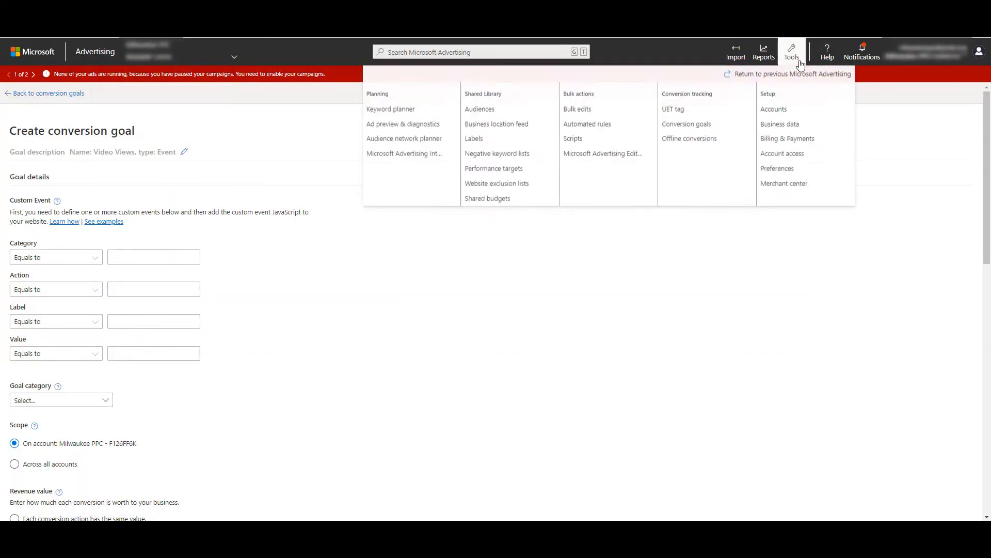
mouse_move(672, 108)
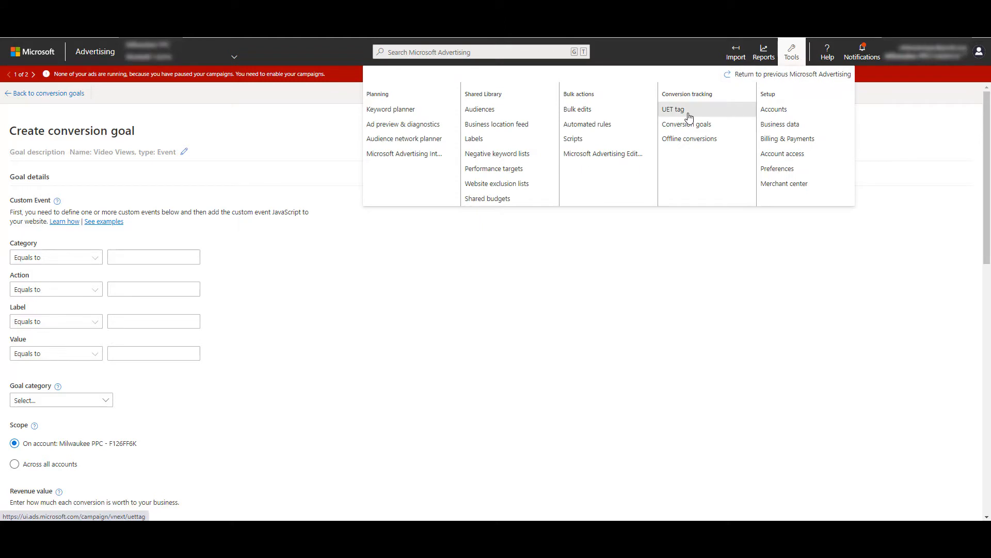
click(673, 108)
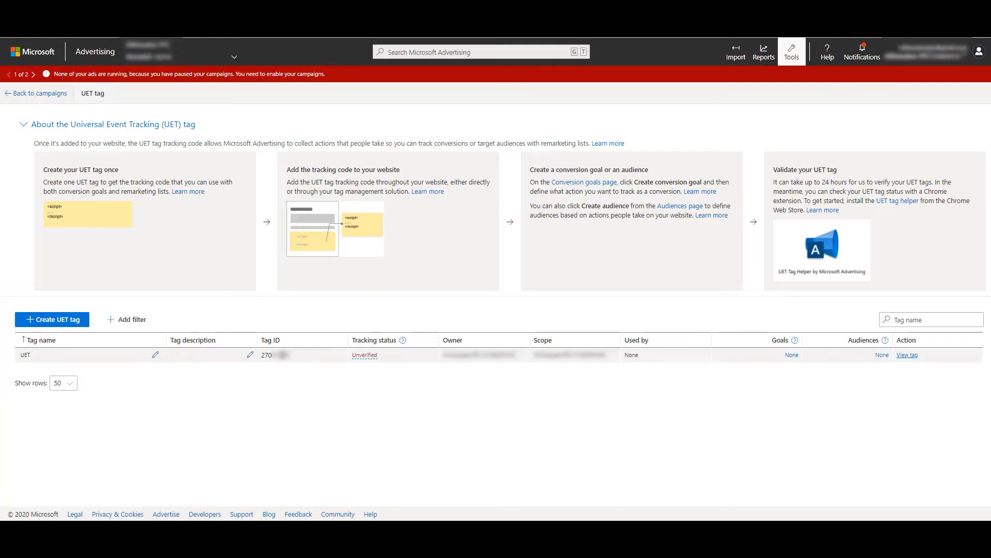
double_click(268, 354)
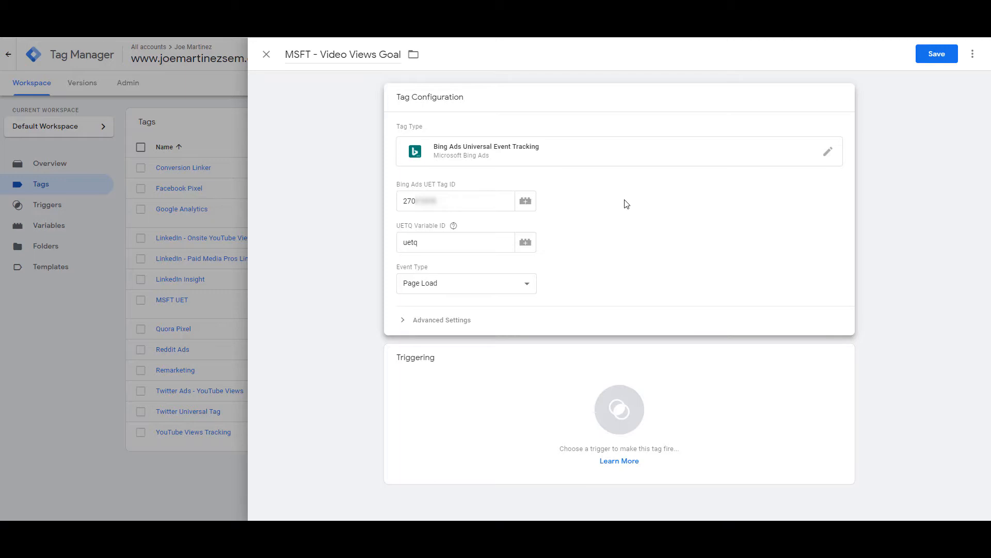
mouse_move(528, 290)
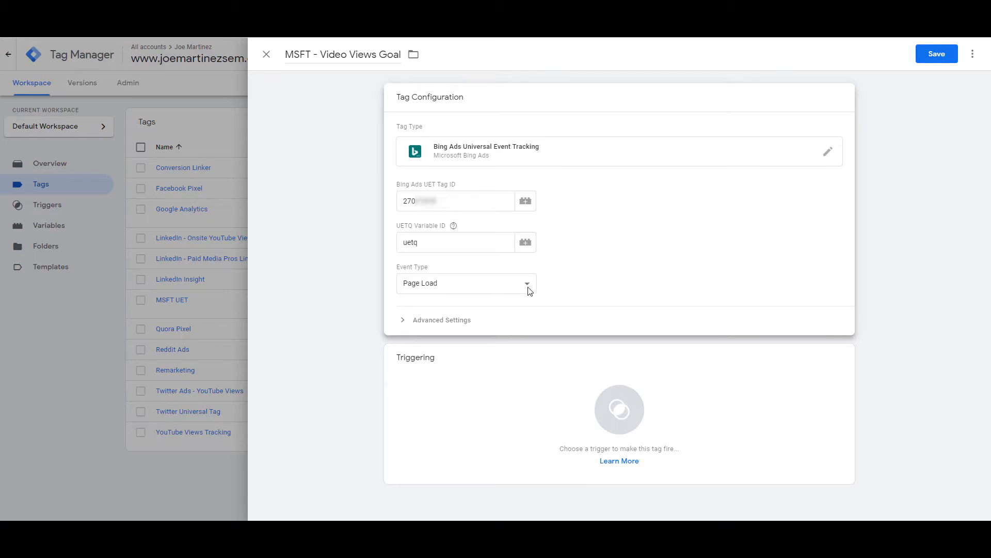
Choose the Custom event type to reveal the event parameter fields
click(464, 283)
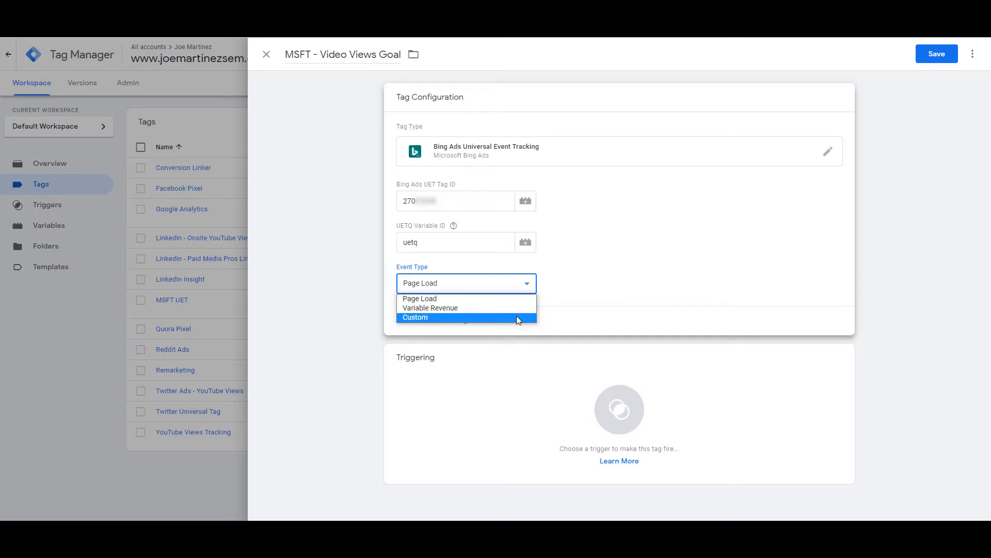
click(416, 317)
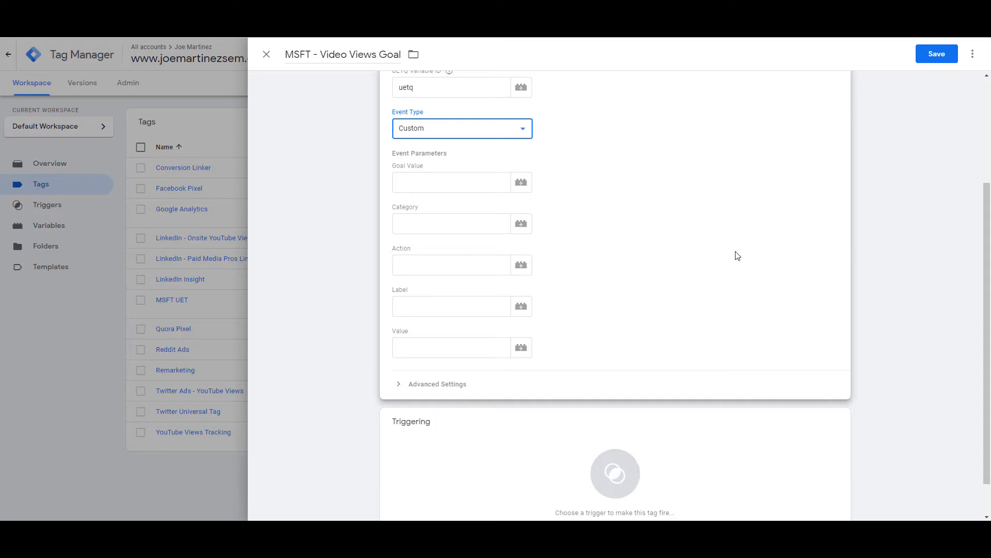
mouse_move(586, 229)
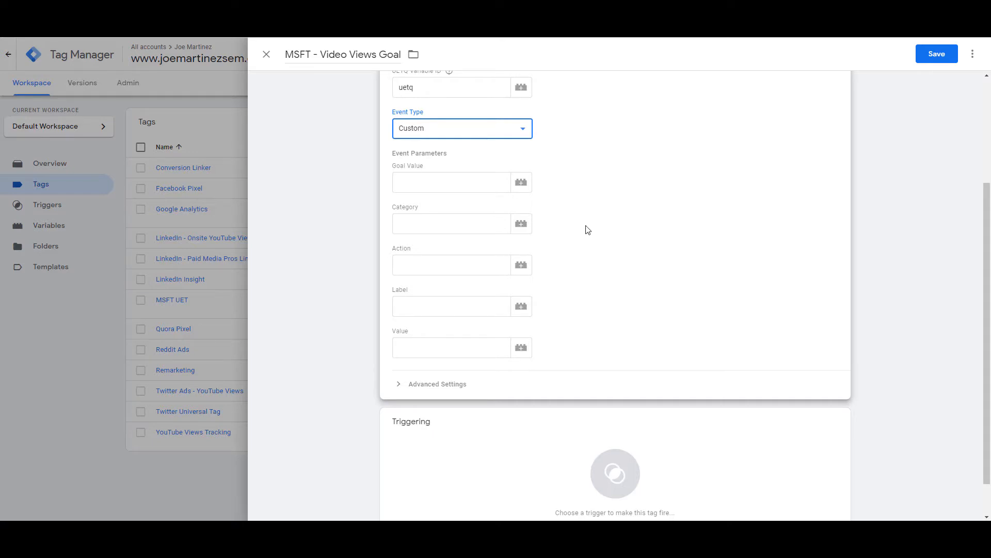
scroll(down, 3)
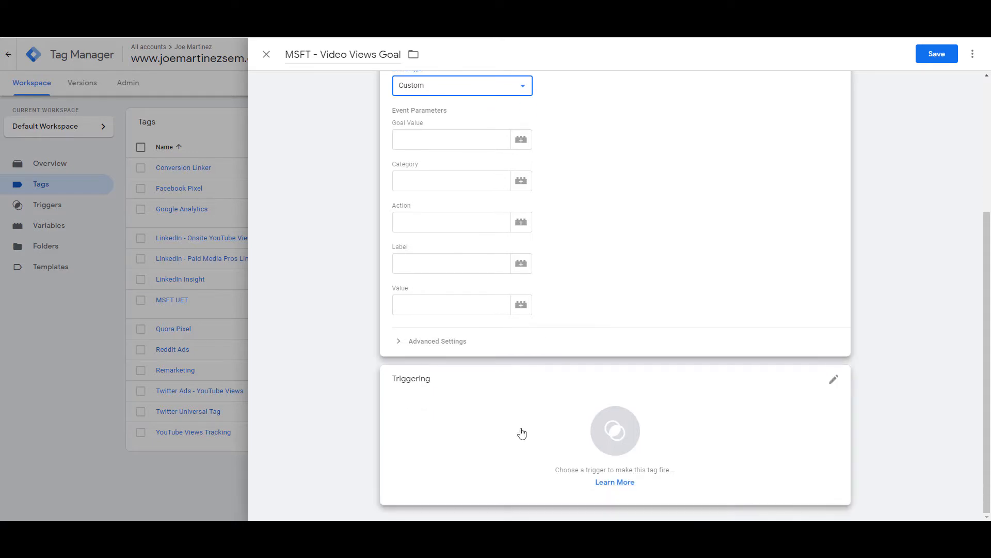
Bring up the trigger list to pick YouTube Views Tracking for the tag
click(614, 436)
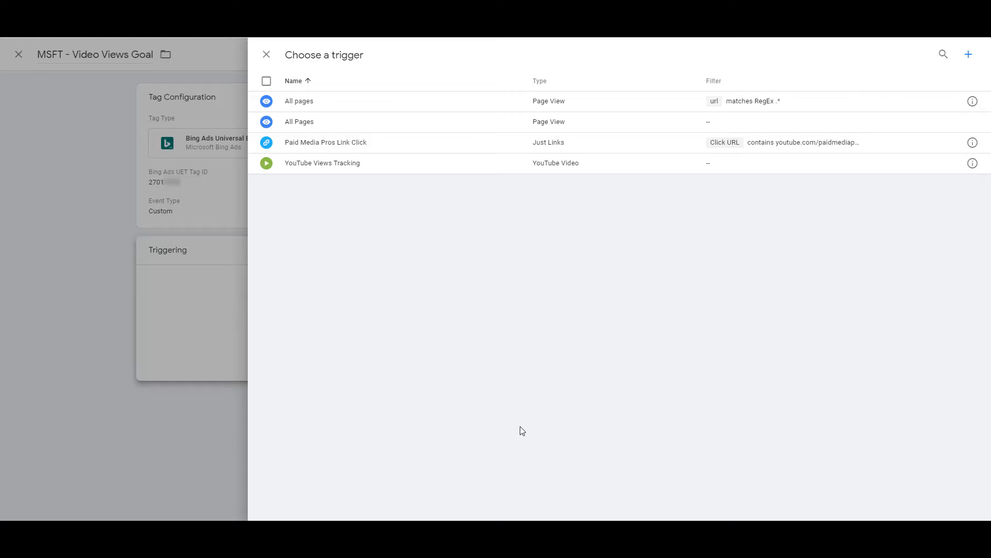
mouse_move(600, 341)
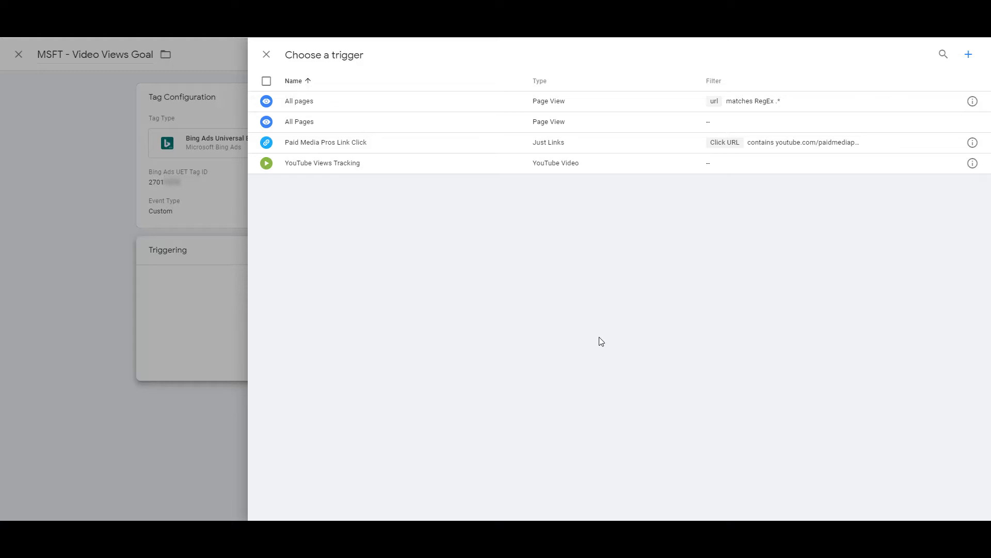
mouse_move(515, 210)
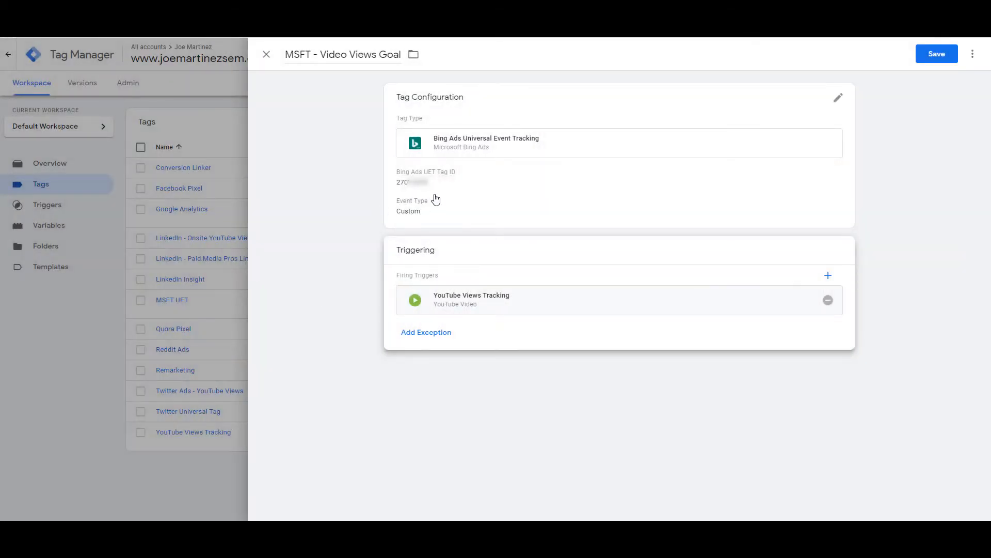
Fill the tag's event parameters: category Video Views, action Watch, label YouTube Embeds
click(839, 98)
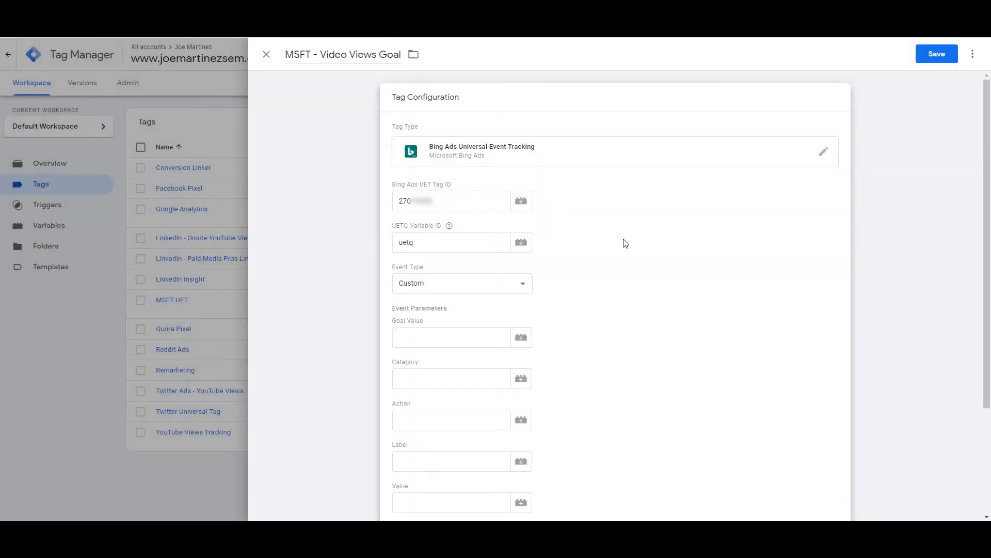
scroll(down, 3)
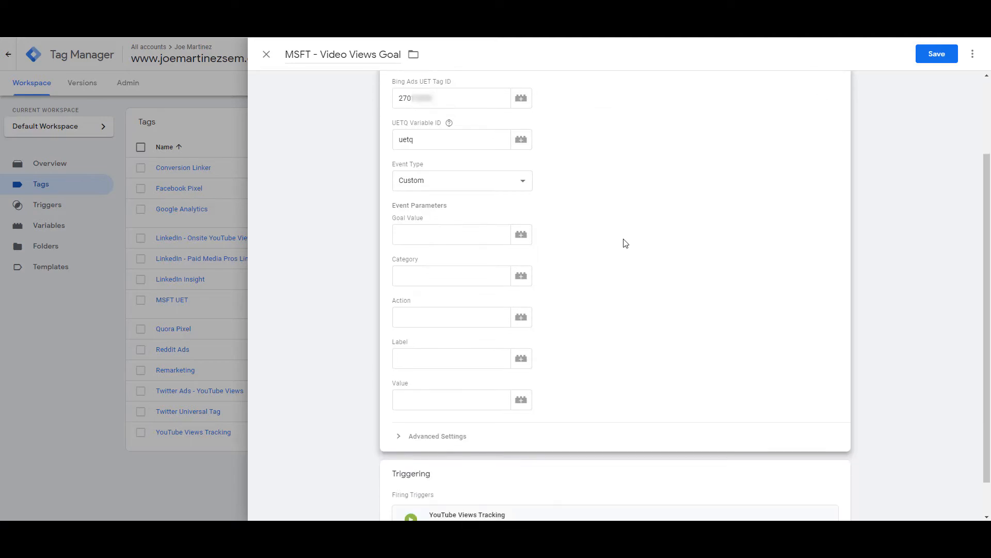
scroll(down, 3)
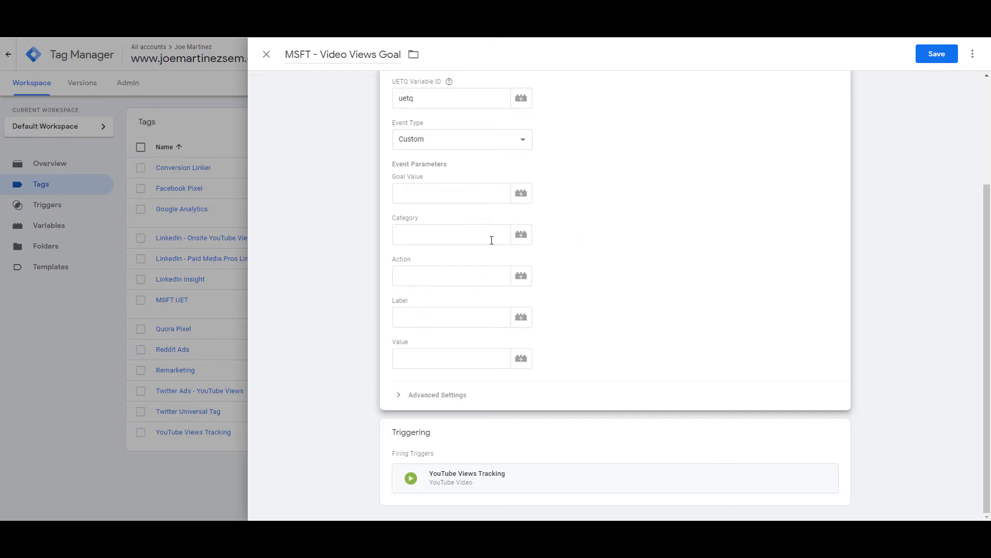
text(Video Views)
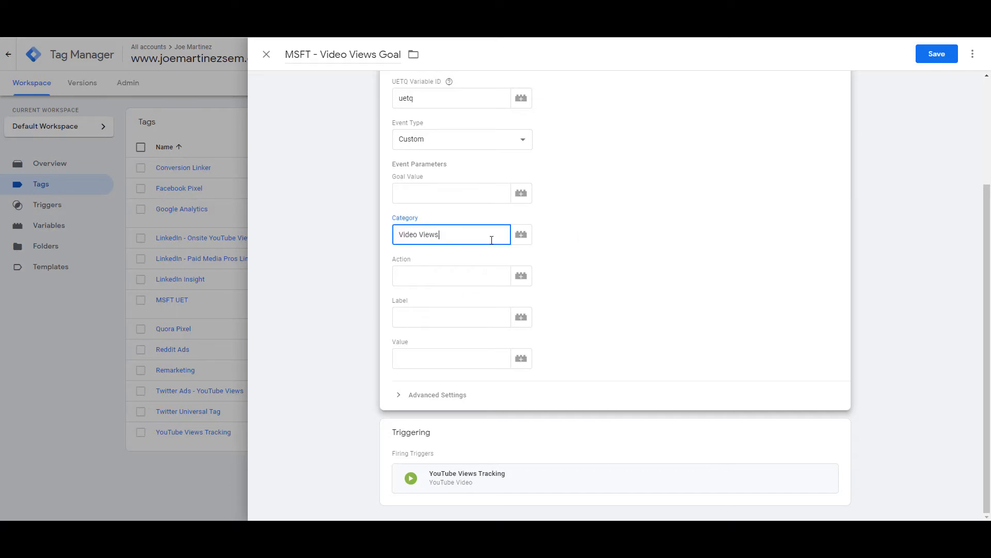
text(Watch)
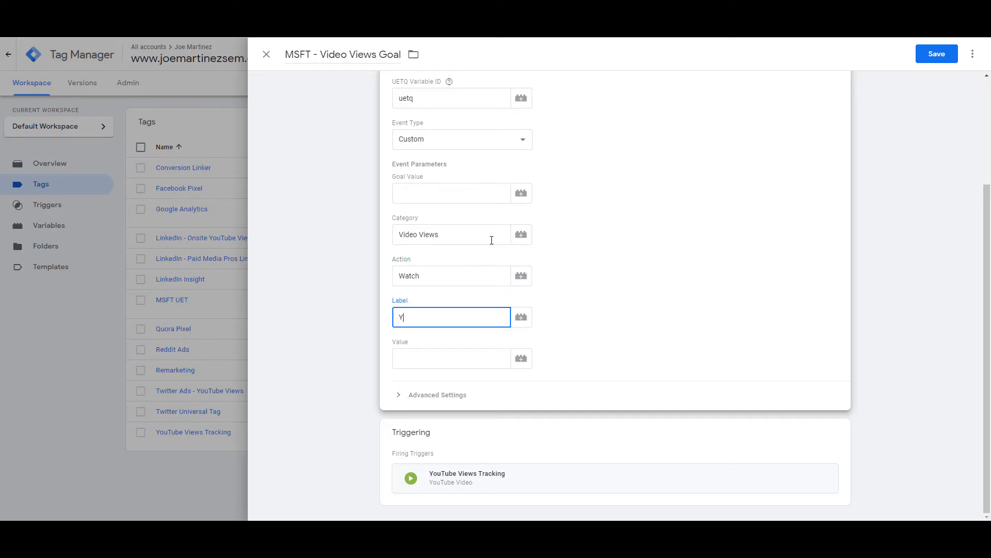
text(YouTube Embeds)
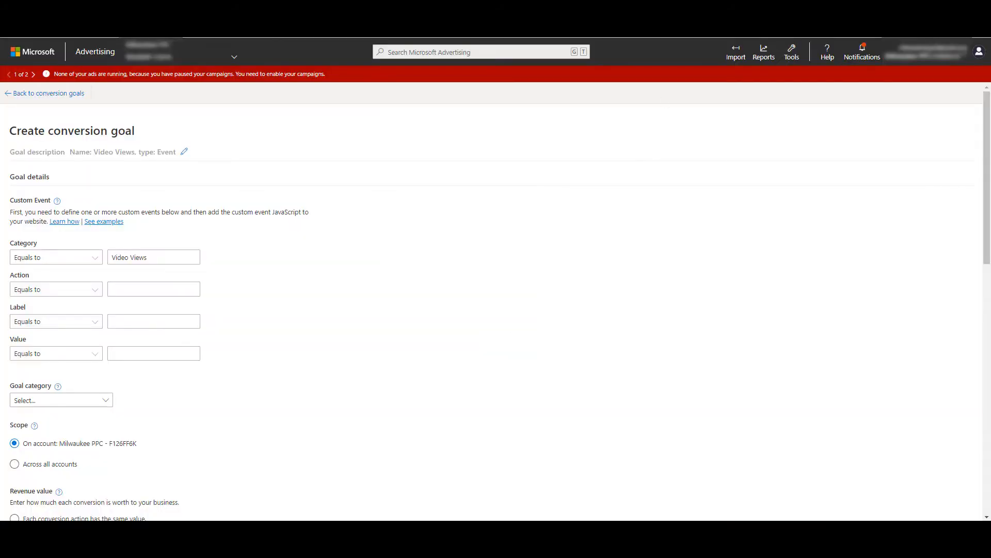
Enter action Watch and label YouTube Embeds for the goal's custom event
text(Watch)
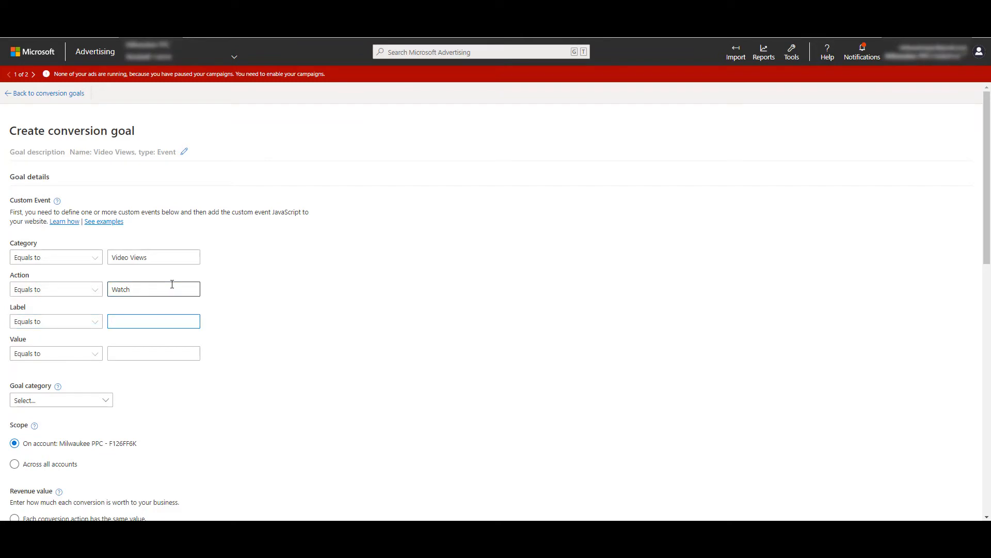
text(YouTube Embeds)
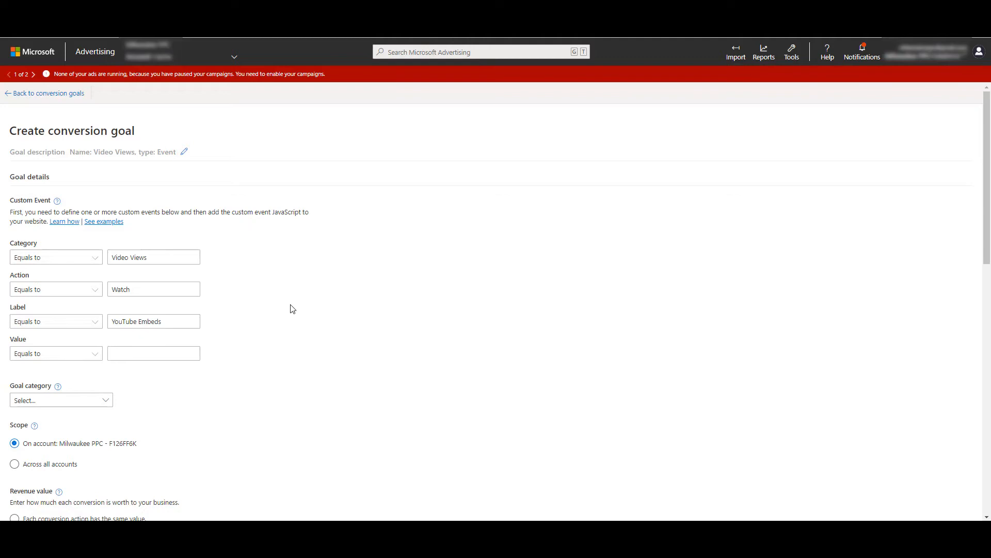
click(54, 257)
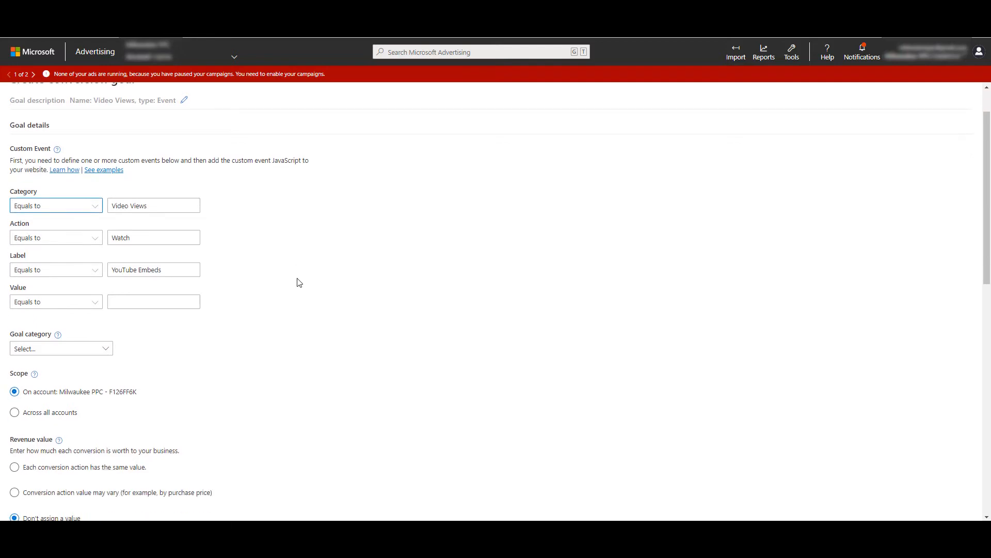
File the Video Views goal under the Other goal category
scroll(down, 3)
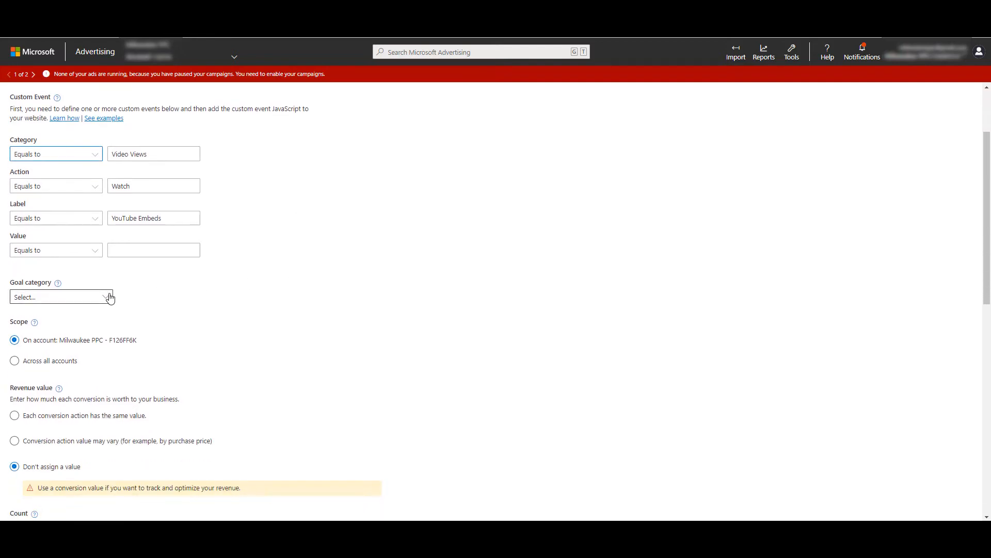
click(60, 296)
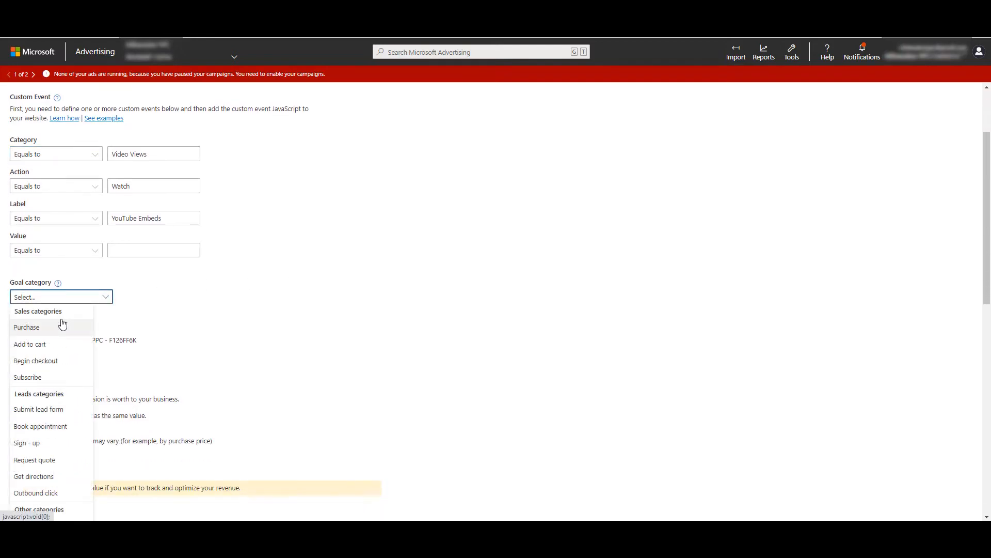
scroll(down, 3)
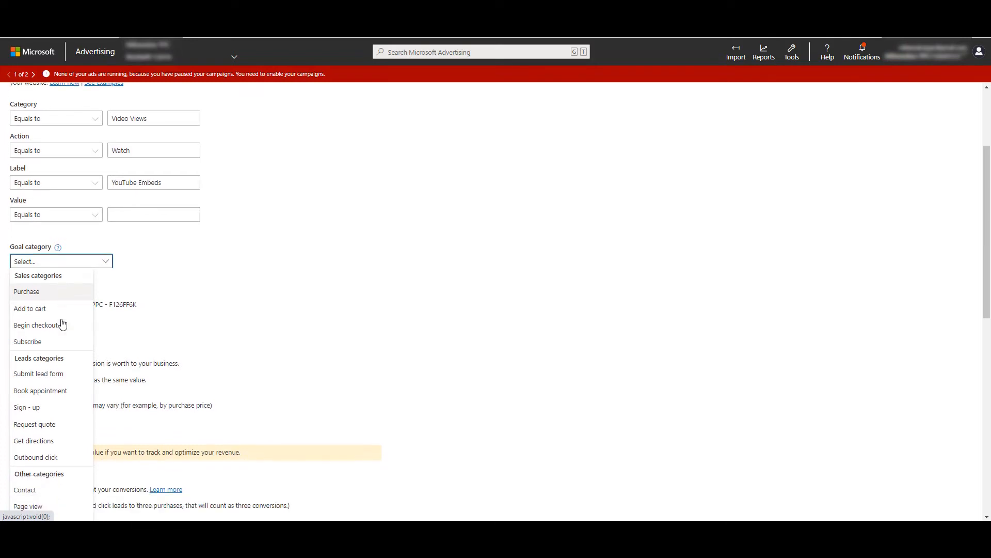
scroll(down, 3)
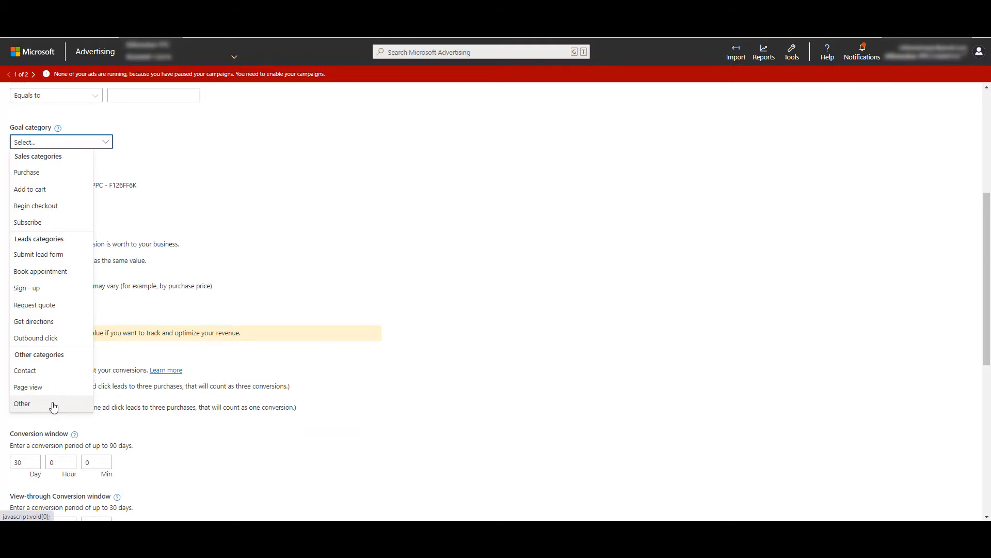
click(22, 404)
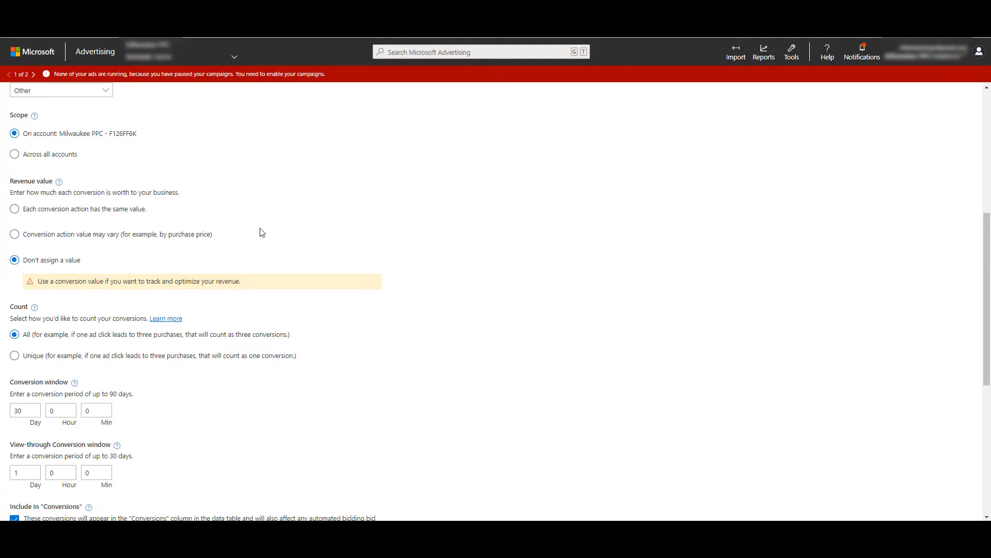
mouse_move(261, 220)
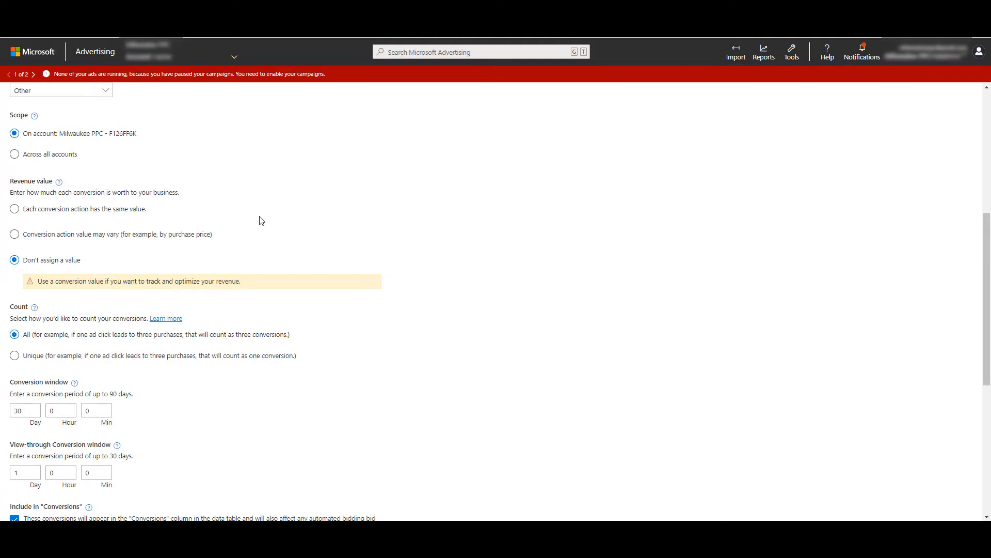
Count conversions as Unique and save the Video Views goal
scroll(down, 3)
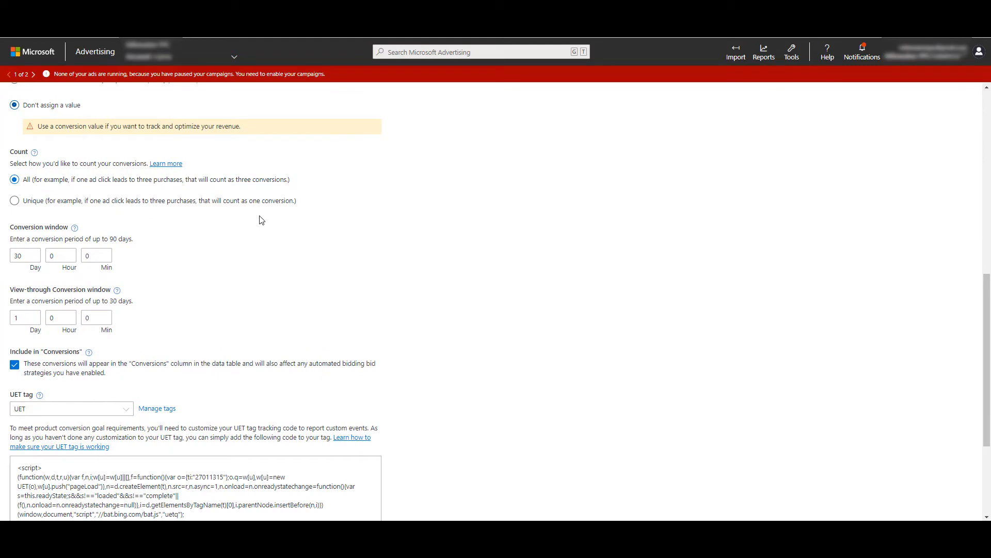
click(14, 200)
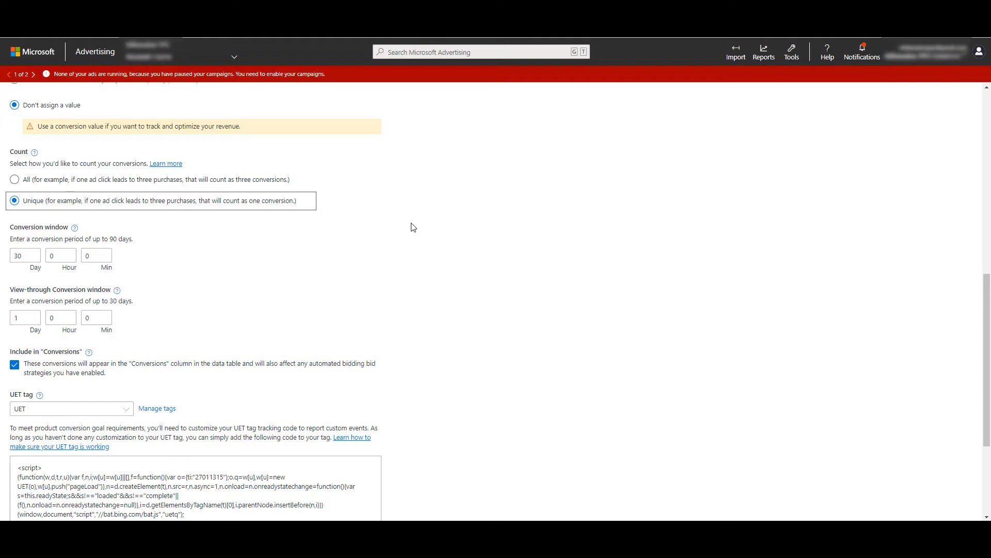
scroll(down, 3)
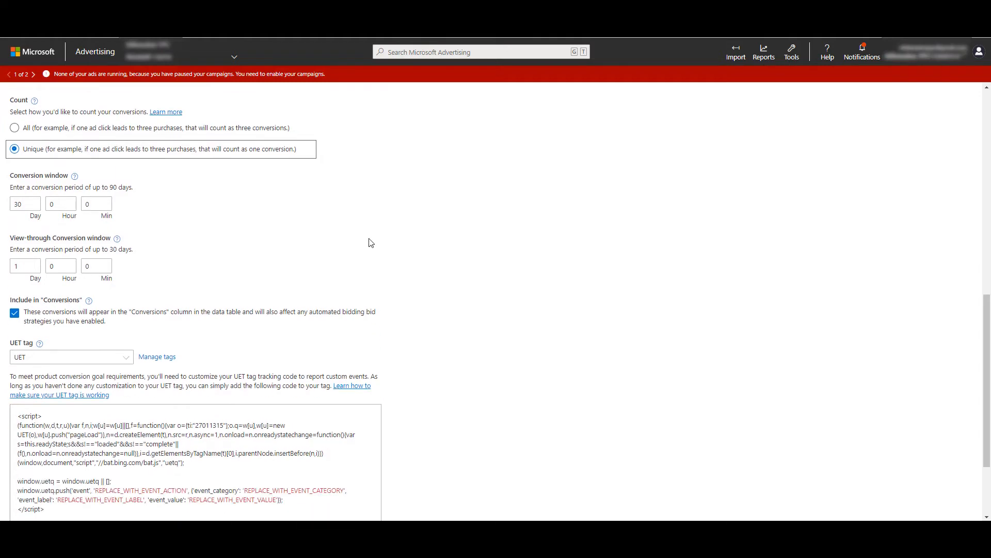
scroll(down, 3)
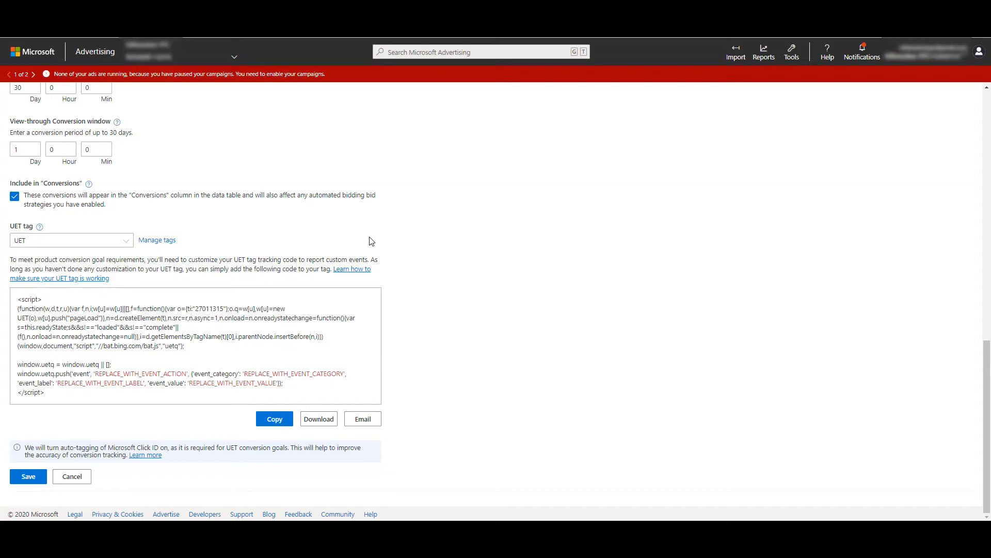
click(28, 476)
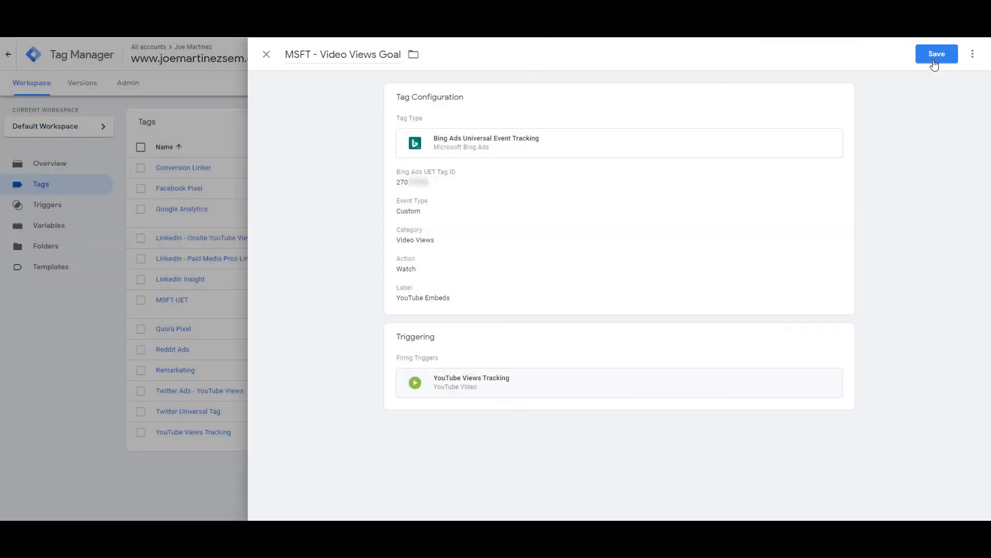
Save the Video Views Goal tag and start a new Bing Ads UET tag
click(937, 53)
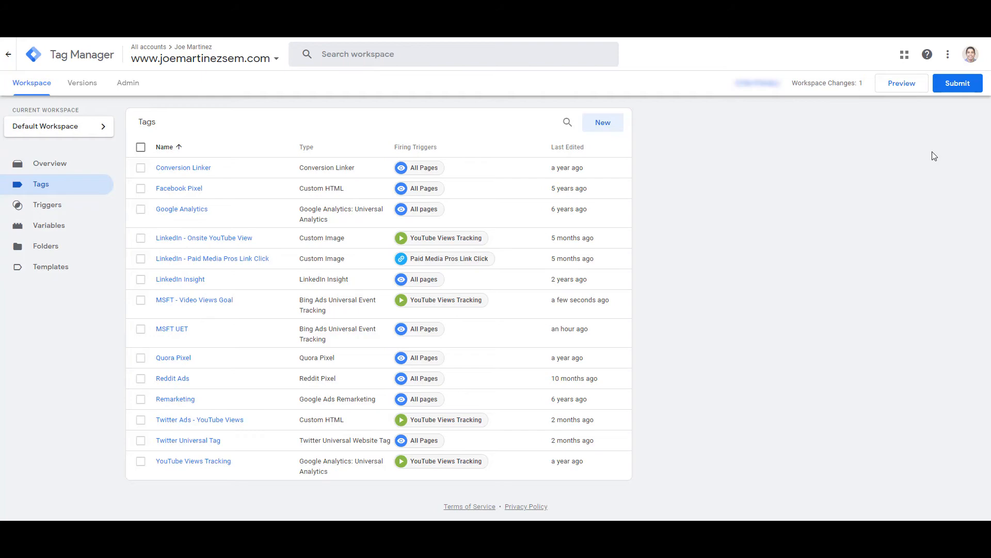
mouse_move(657, 134)
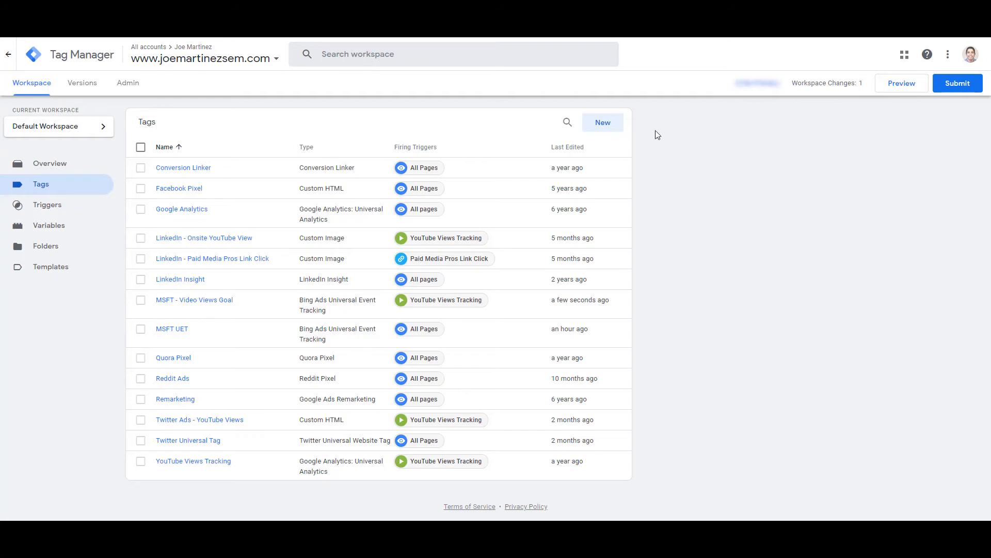
click(601, 122)
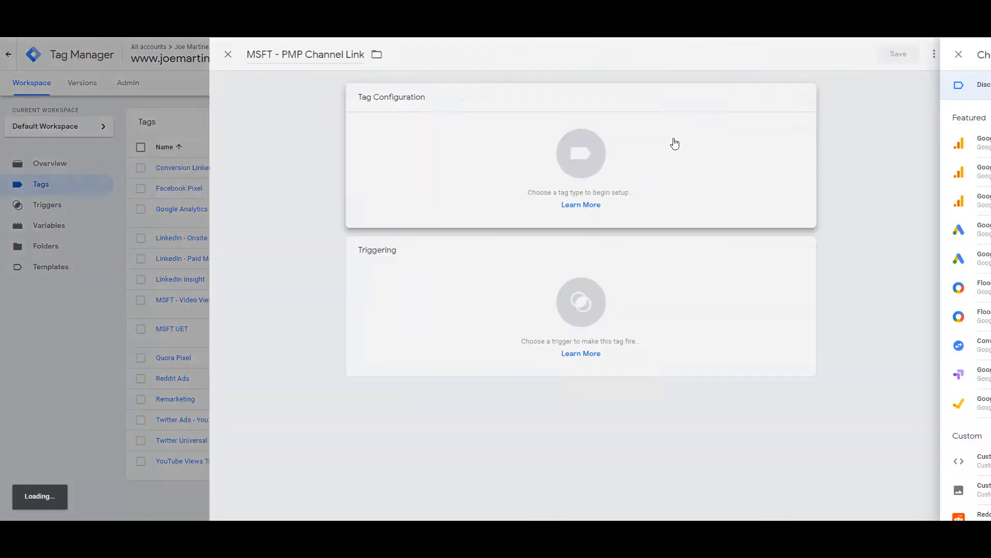
click(579, 152)
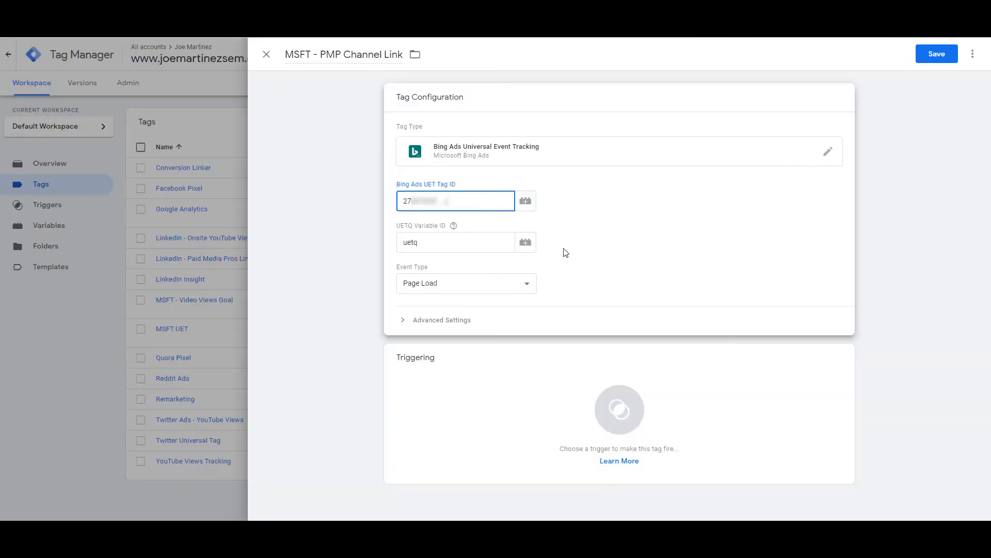
Set a custom event with category Outbound Link, action Click, label PMP Channel Page
click(466, 283)
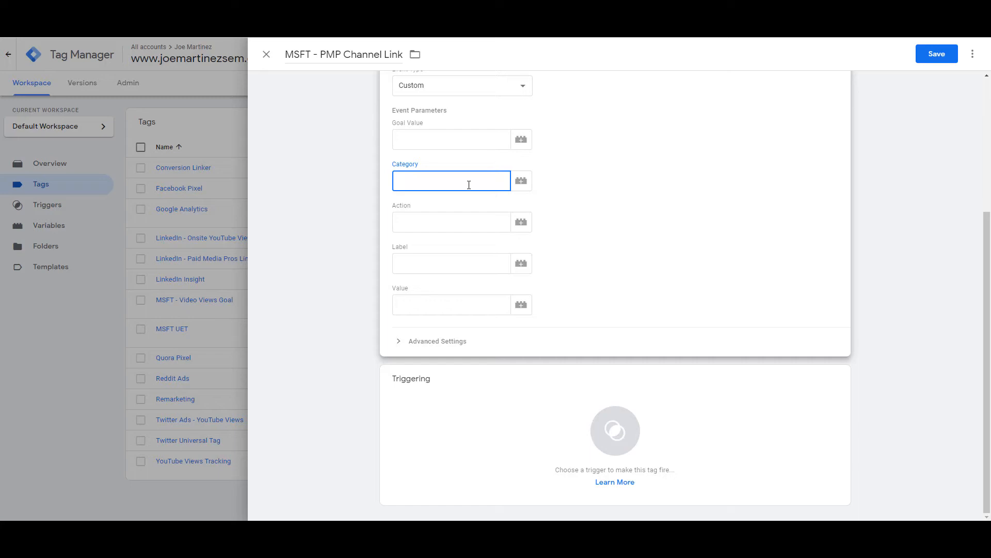
text(Out)
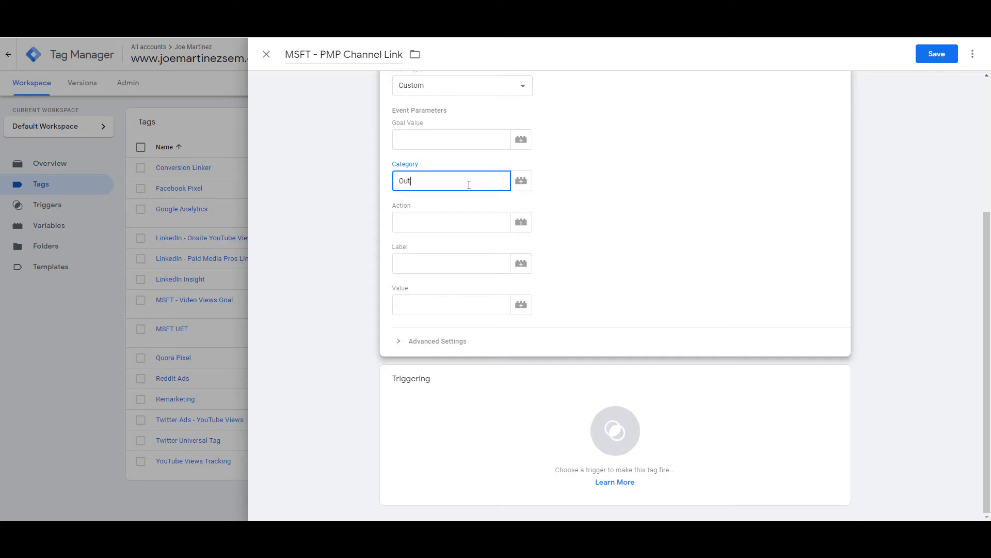
text(Click)
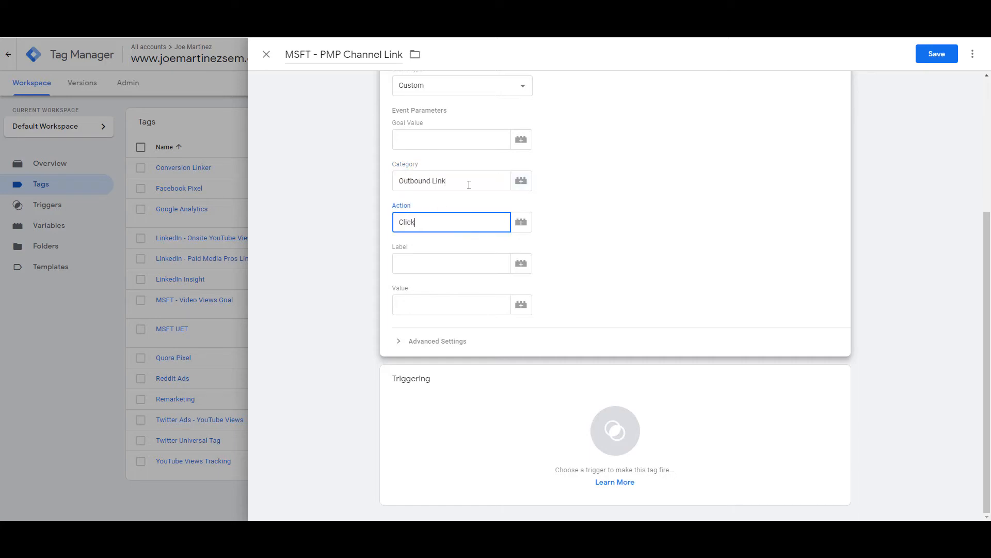
text(PMP Channel Page)
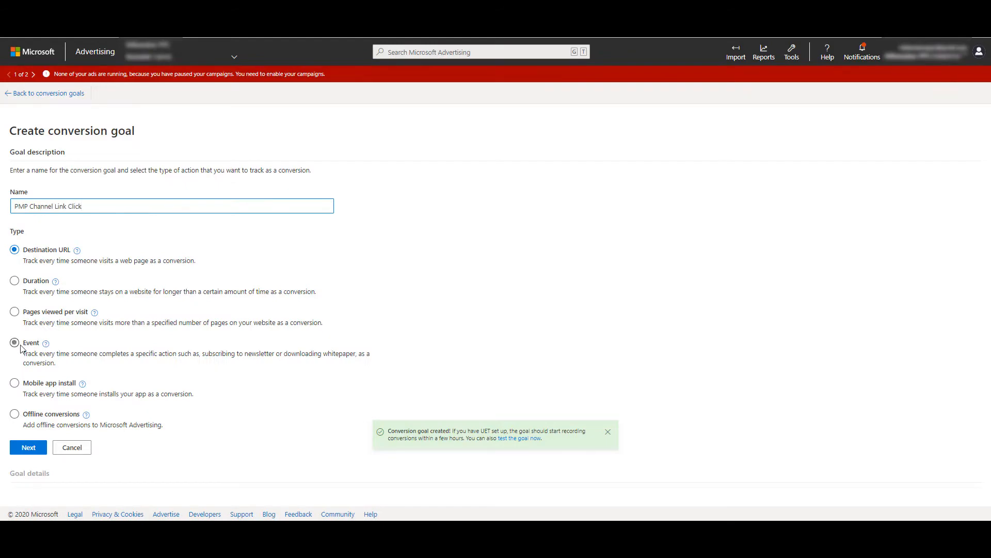
Save the event goal with label PMP Channel Page under the Outbound click category
click(14, 342)
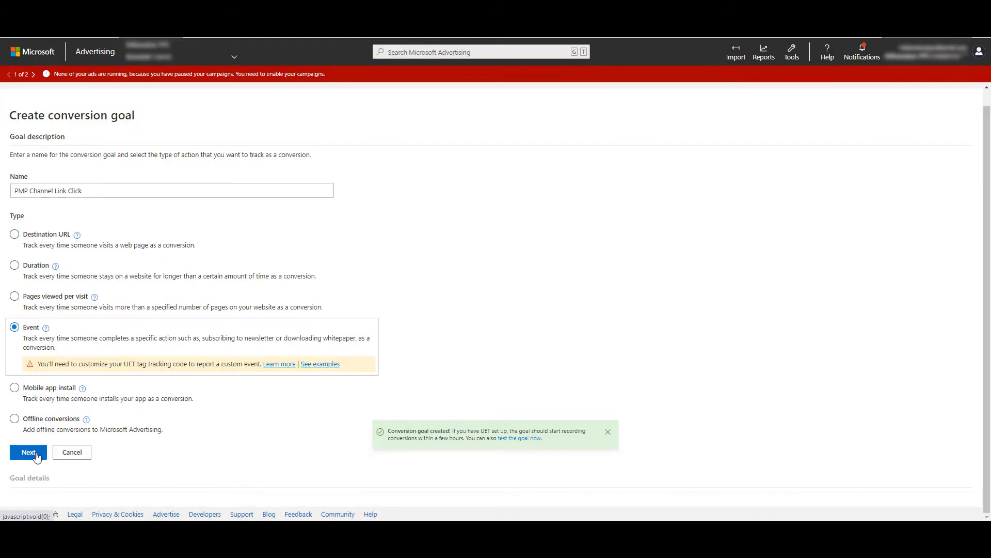
click(28, 451)
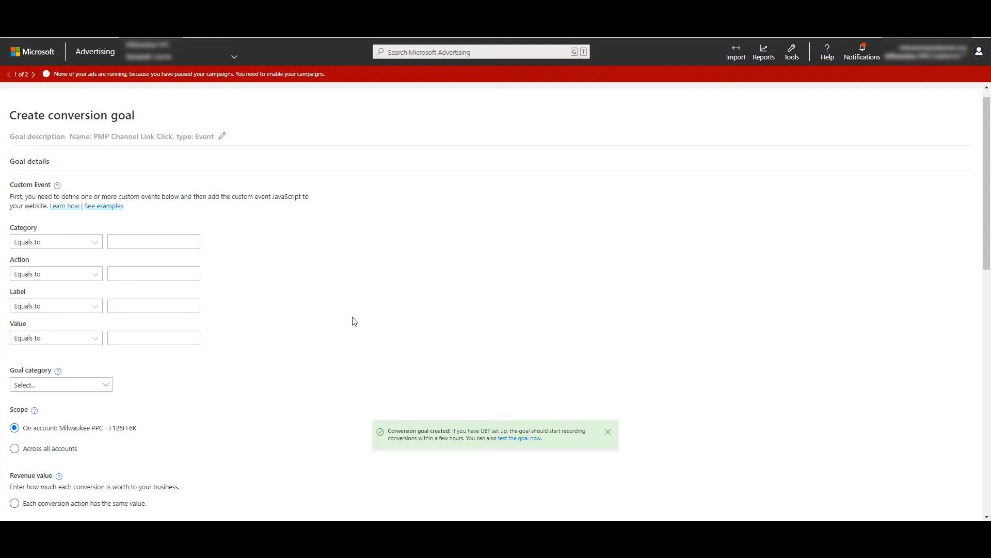
mouse_move(345, 336)
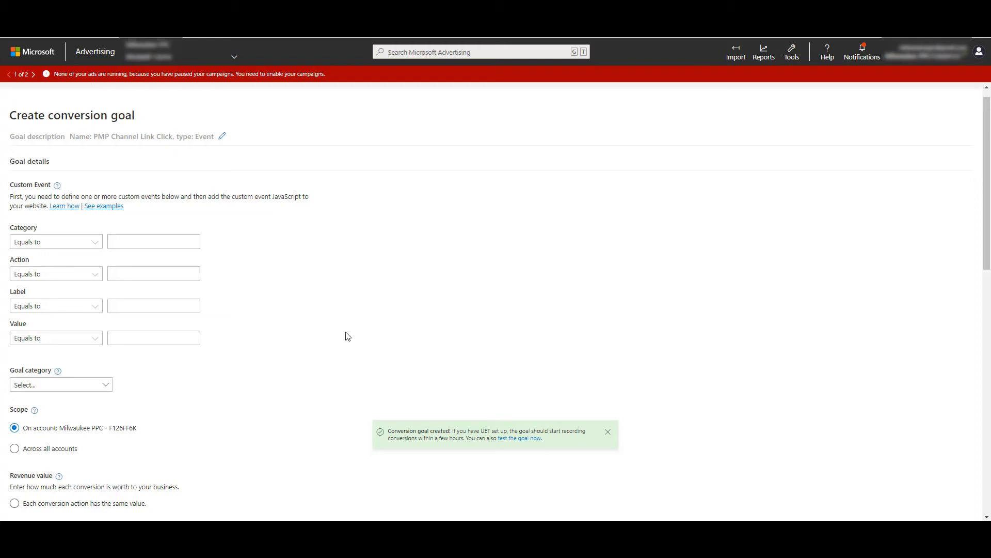
text(PMP Channel Page)
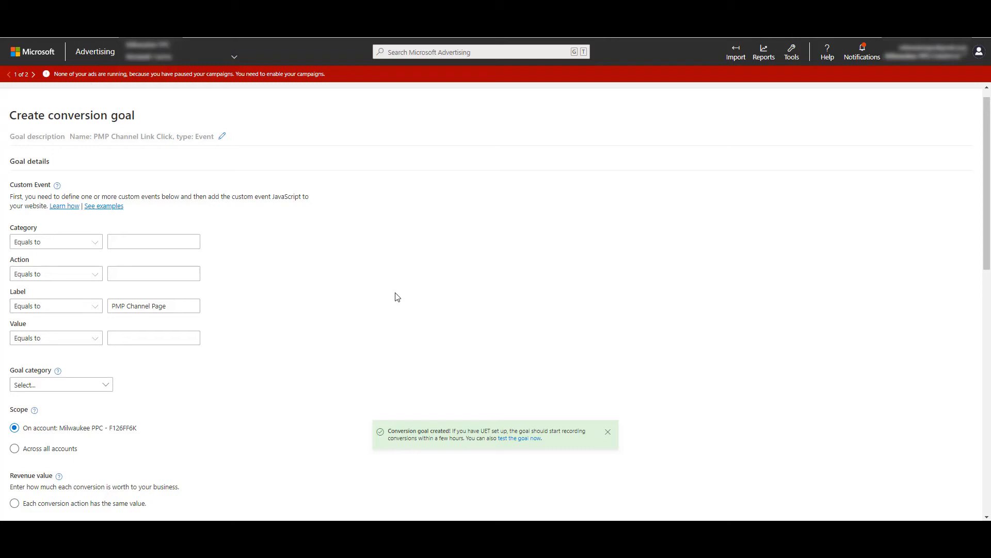
scroll(down, 3)
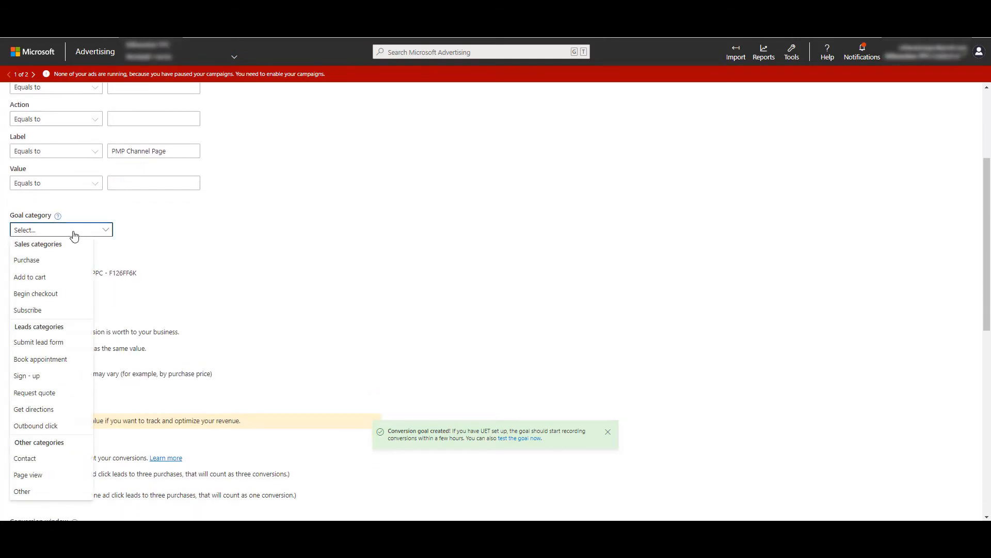
mouse_move(57, 379)
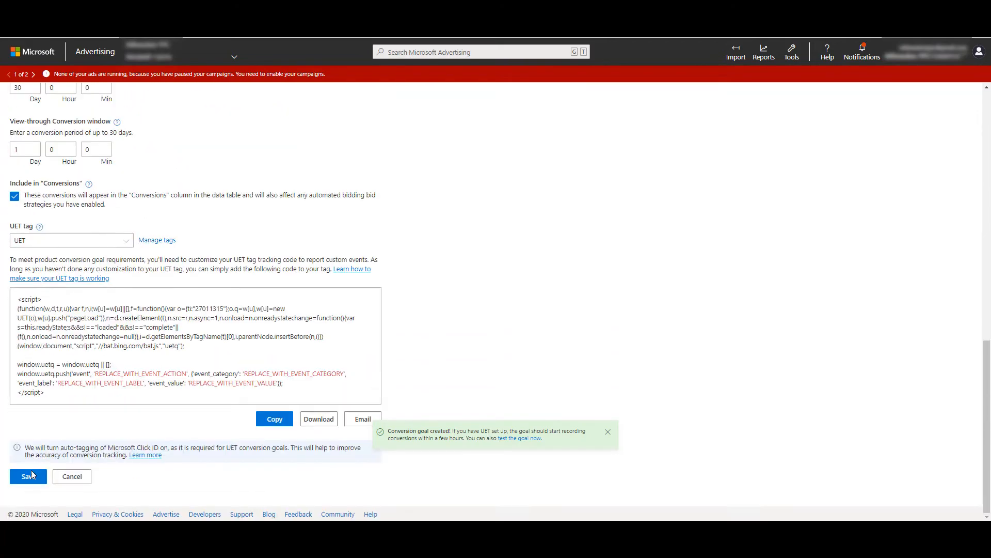
click(28, 475)
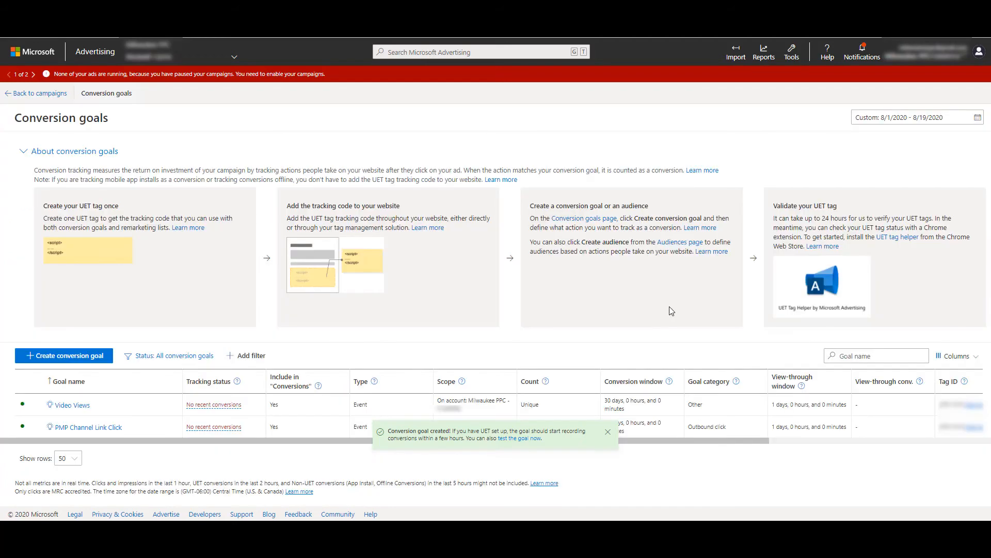
mouse_move(663, 66)
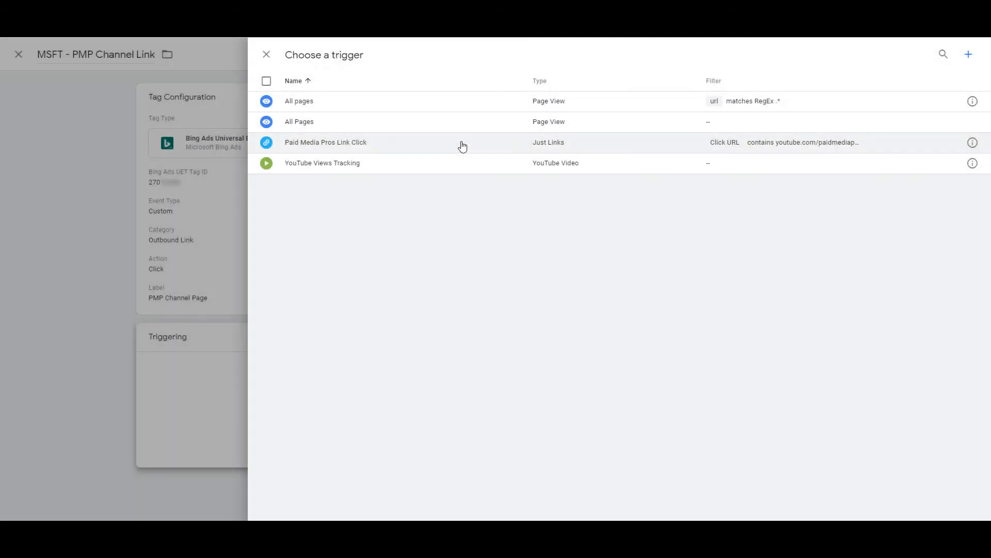
mouse_move(642, 150)
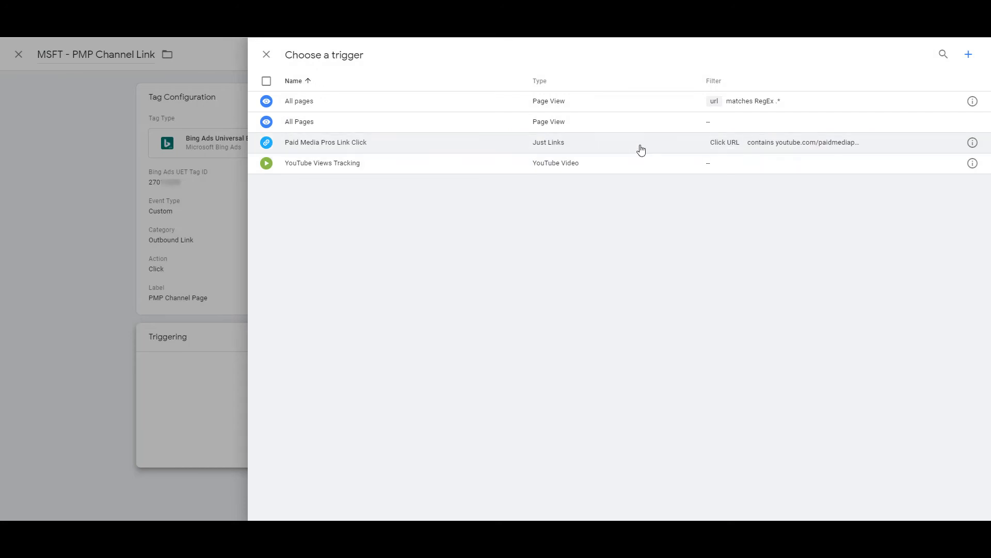
mouse_move(800, 149)
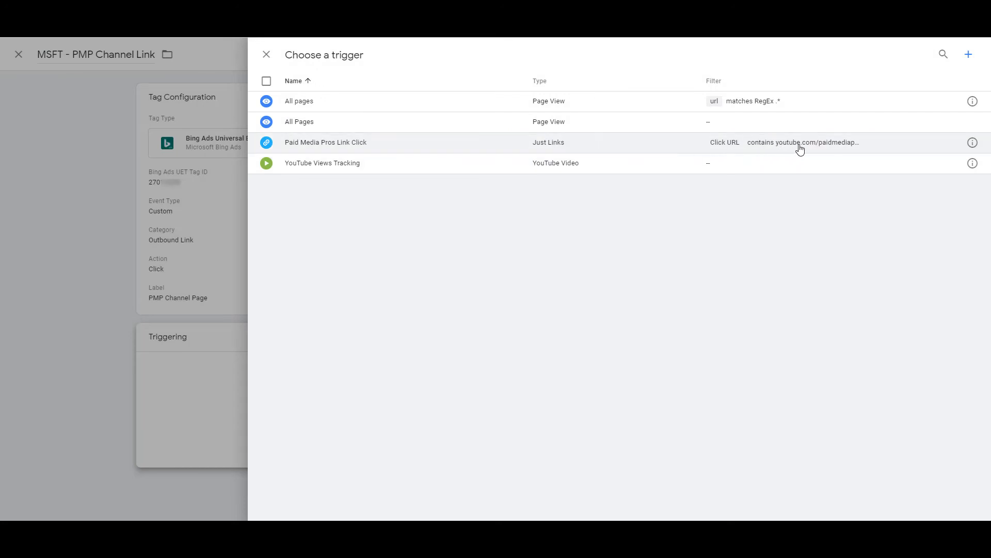
mouse_move(801, 145)
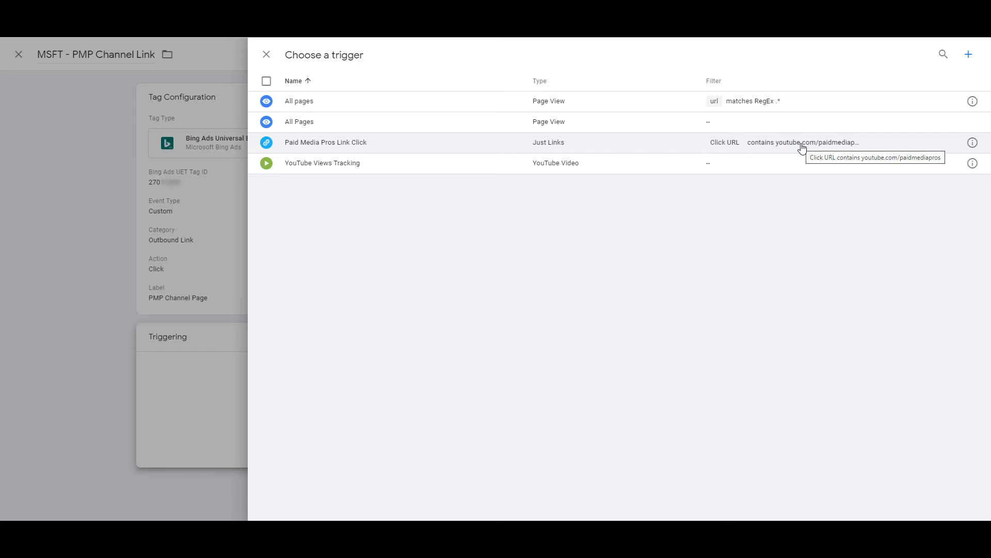
Save the MSFT - PMP Channel Link tag firing on Paid Media Pros Link Click and start preview
click(325, 142)
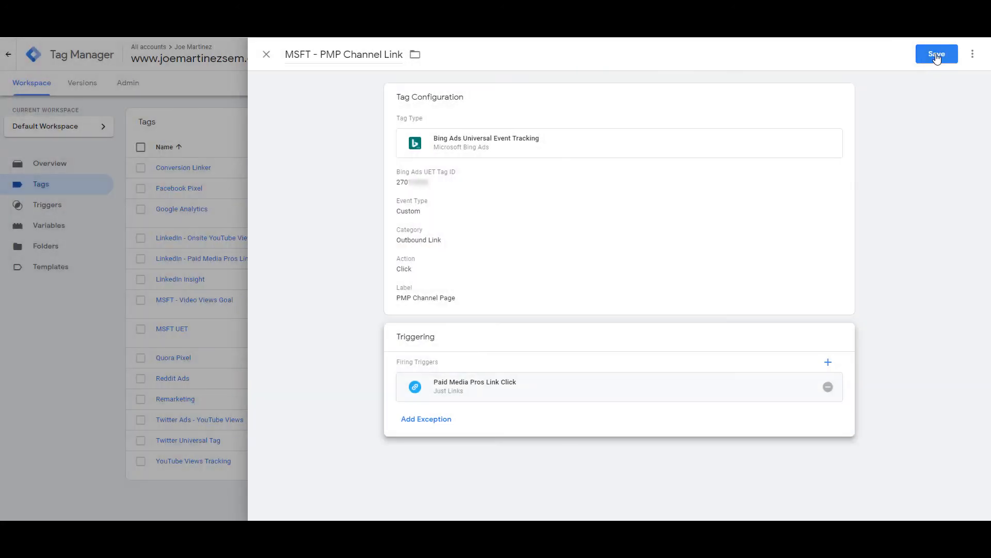
click(936, 54)
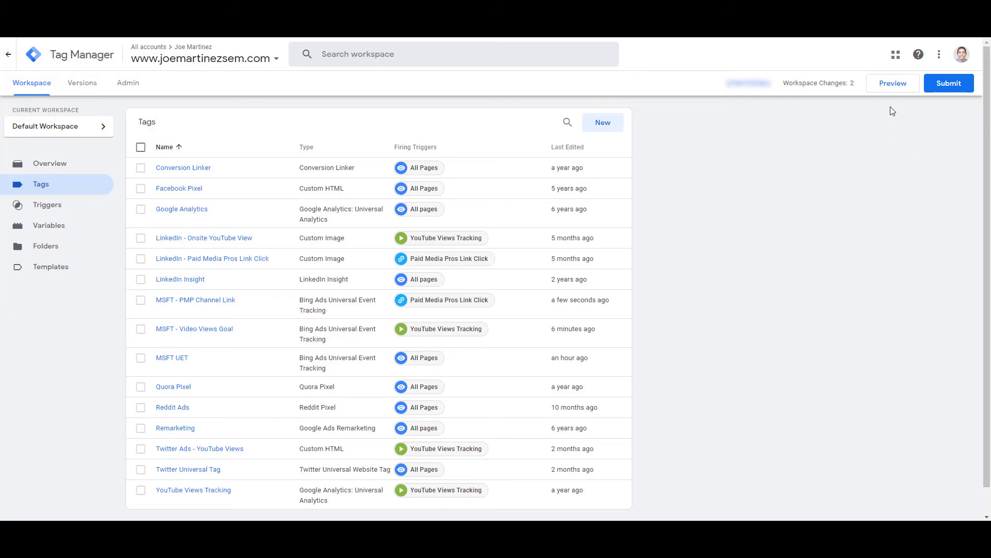
click(893, 83)
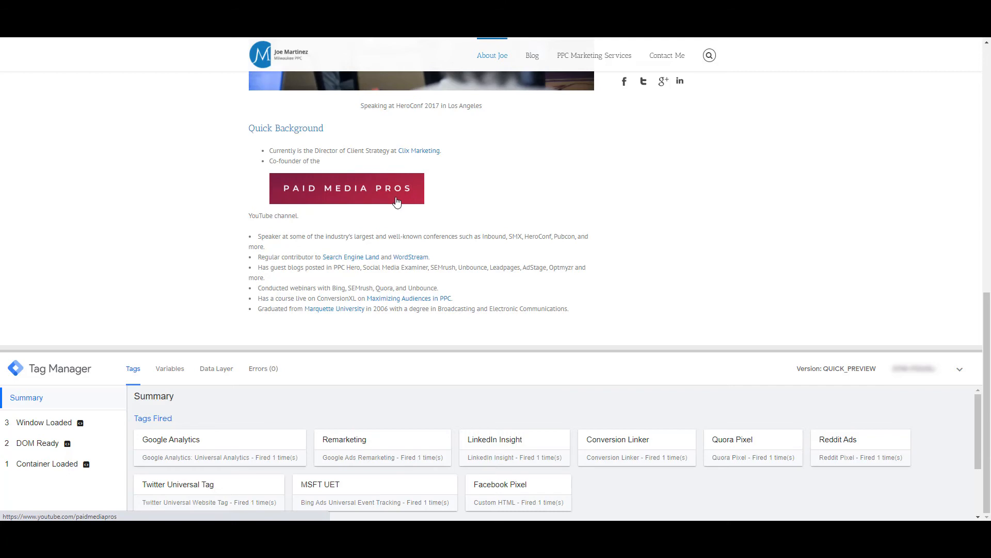
Follow the Paid Media Pros link on the site to test the tag firing
click(347, 188)
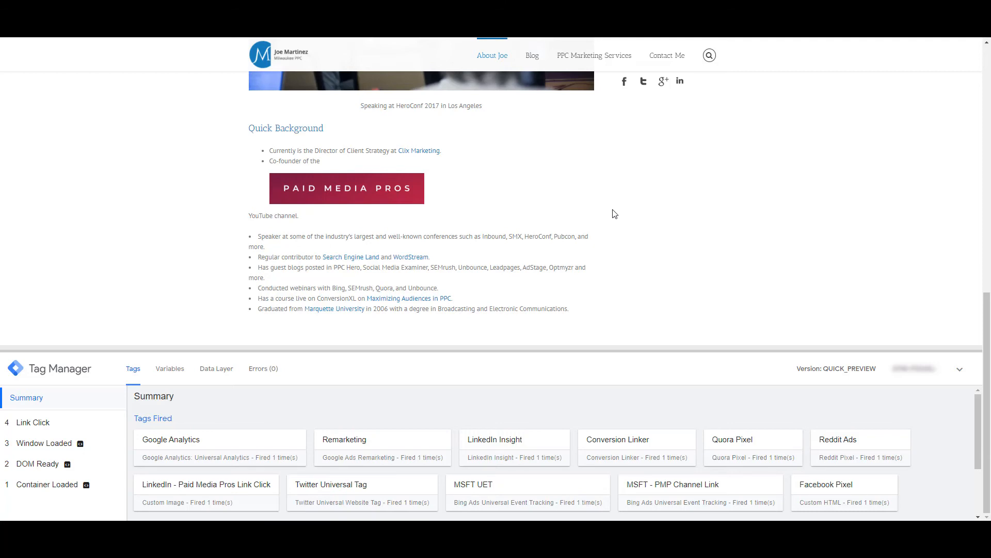
mouse_move(514, 482)
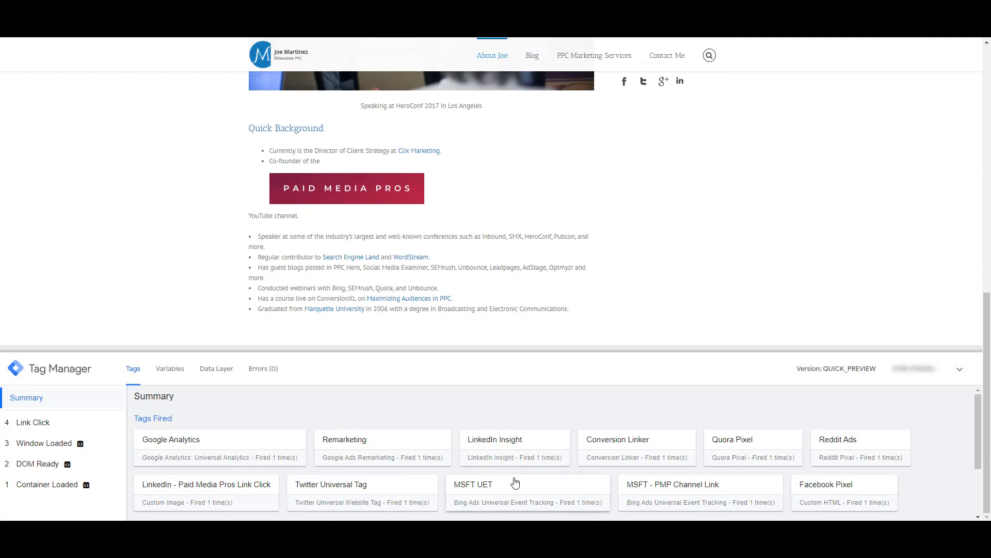
mouse_move(529, 493)
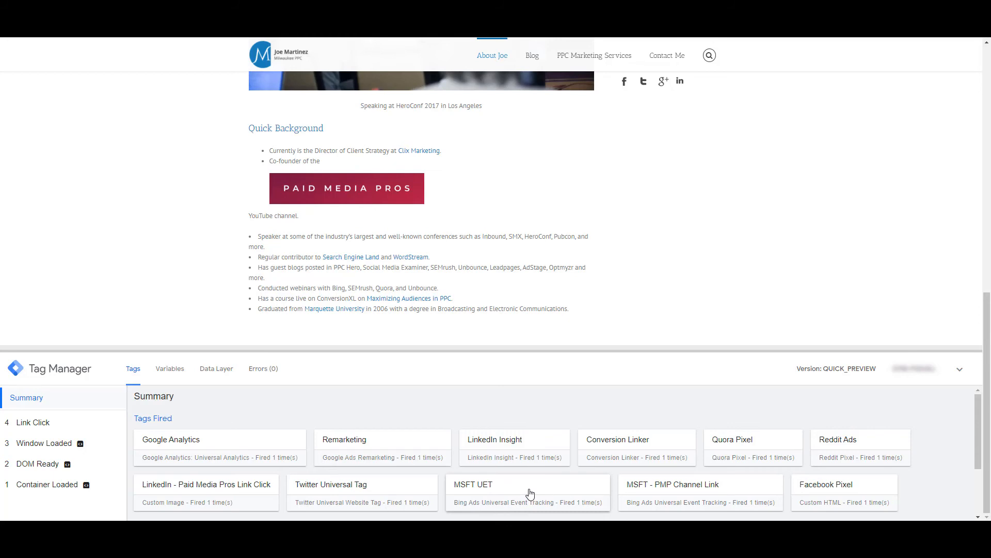
mouse_move(658, 499)
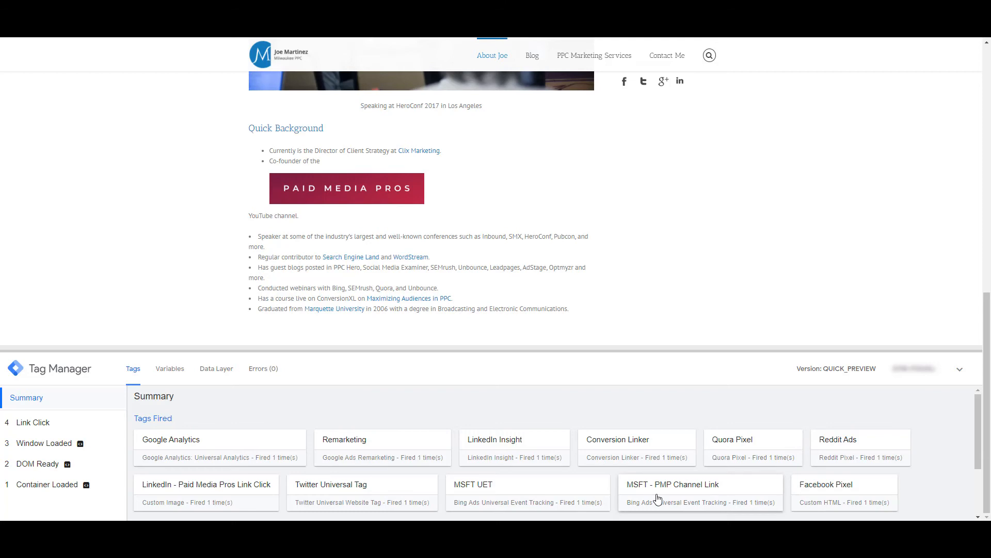
mouse_move(374, 515)
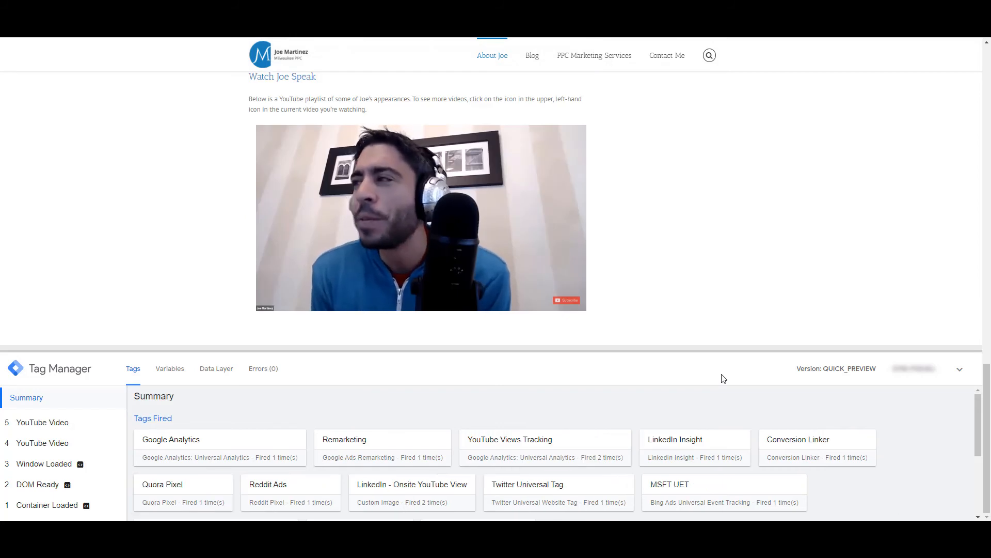
Scroll the debug pane to review the fired tags and recorded events
scroll(down, 3)
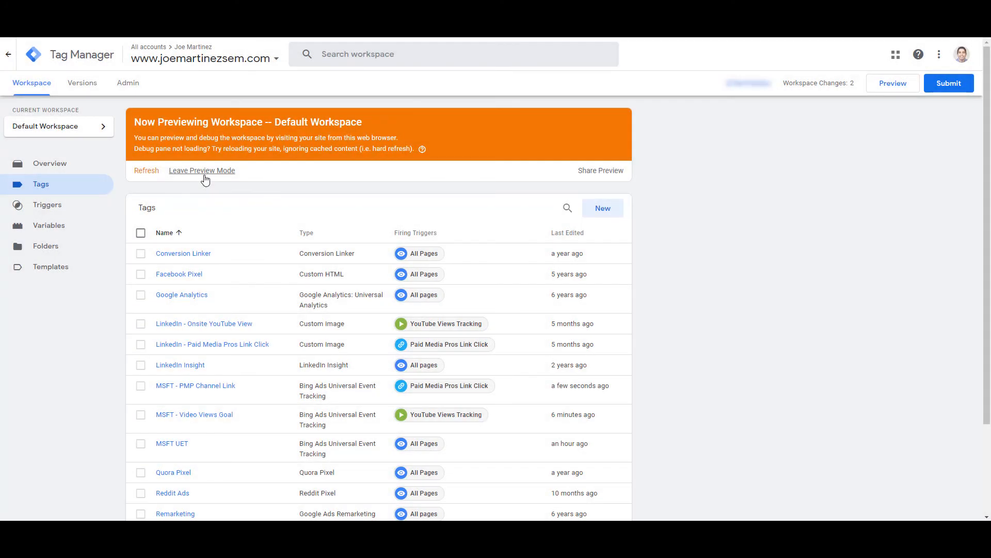
Exit preview and publish the workspace changes as version MSFT Goals
click(201, 171)
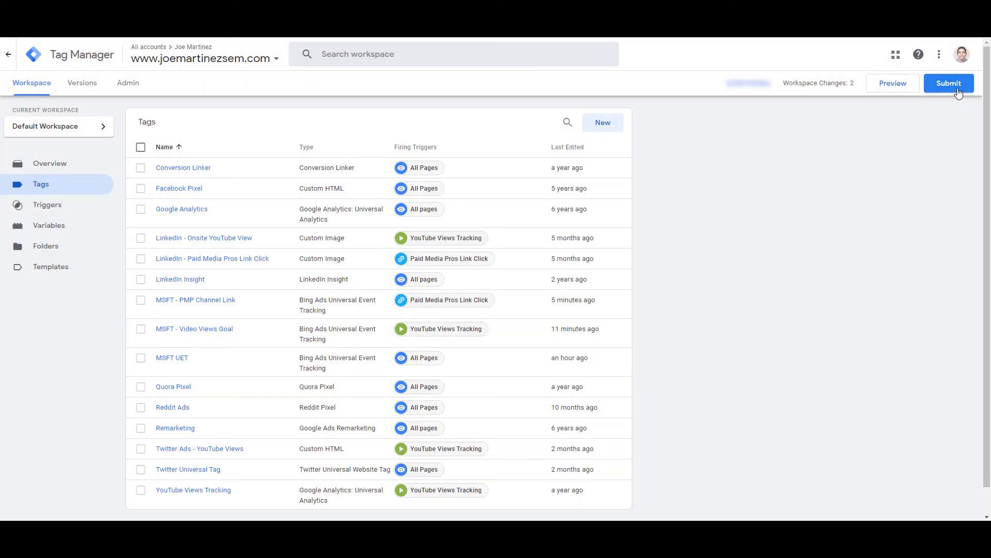
click(948, 82)
text(MSFT Goals)
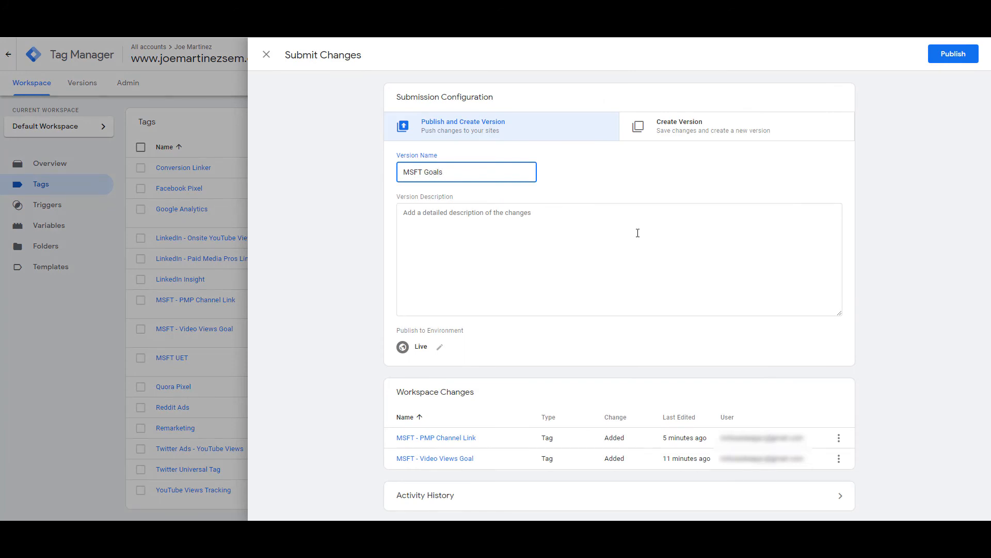
mouse_move(775, 144)
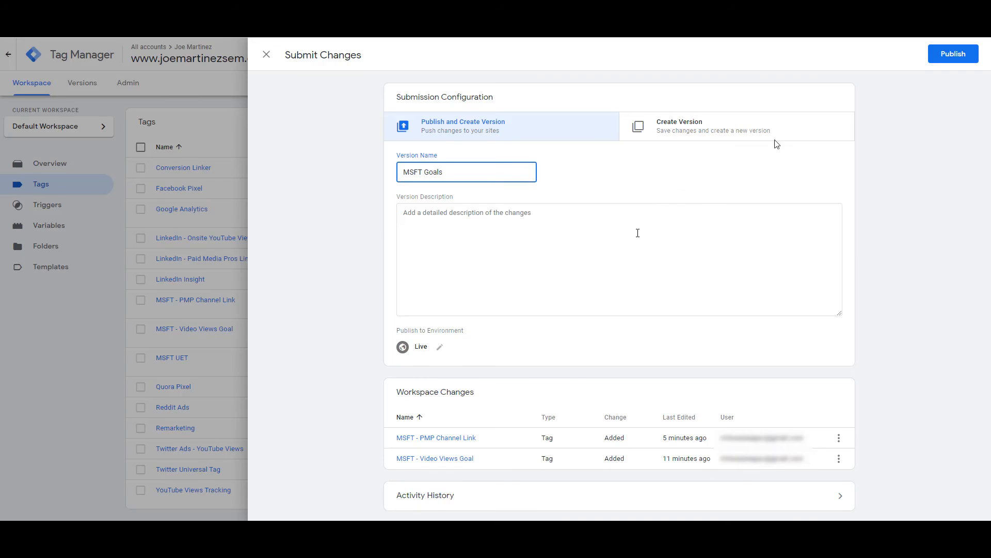
click(952, 54)
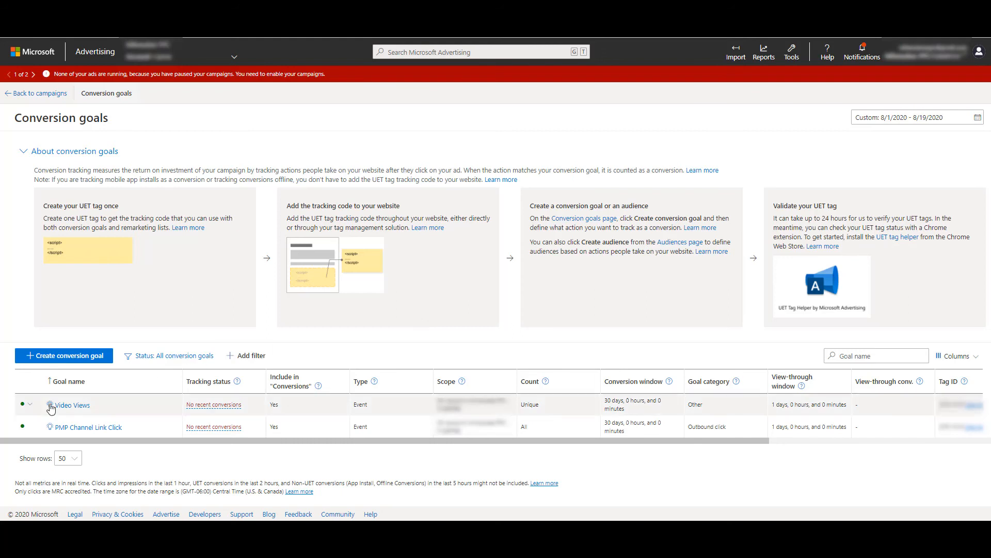
Start testing the Video Views conversion goal from the Conversion goals list
click(49, 405)
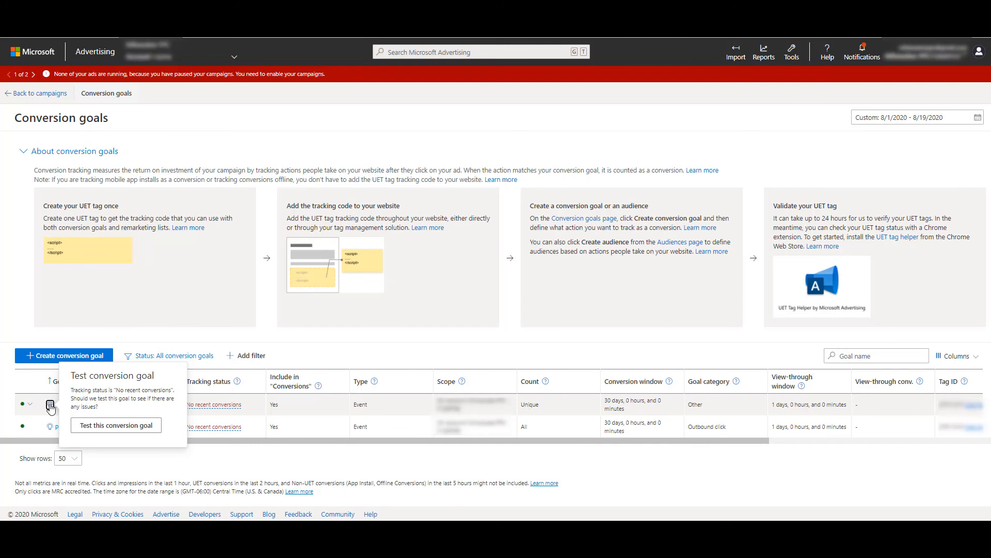
click(115, 424)
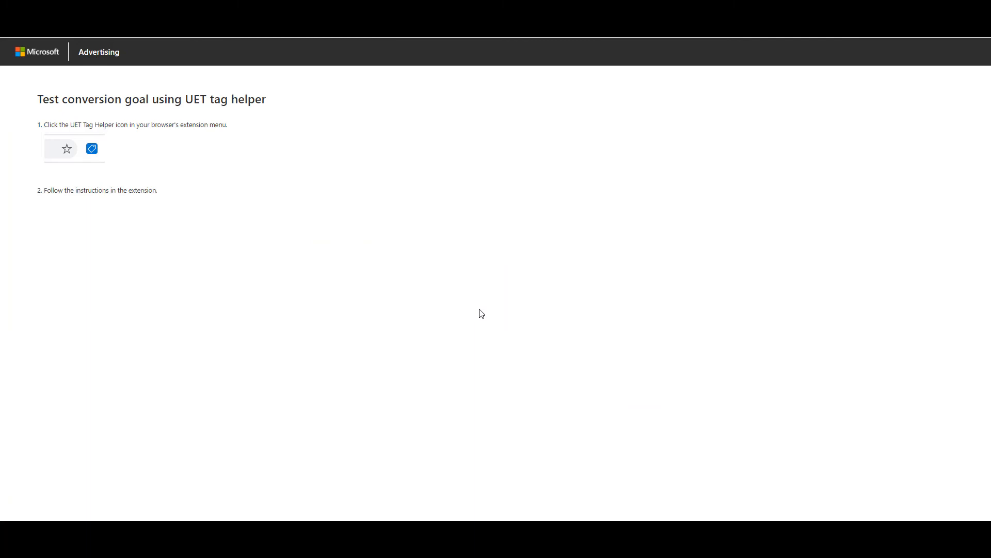
mouse_move(484, 308)
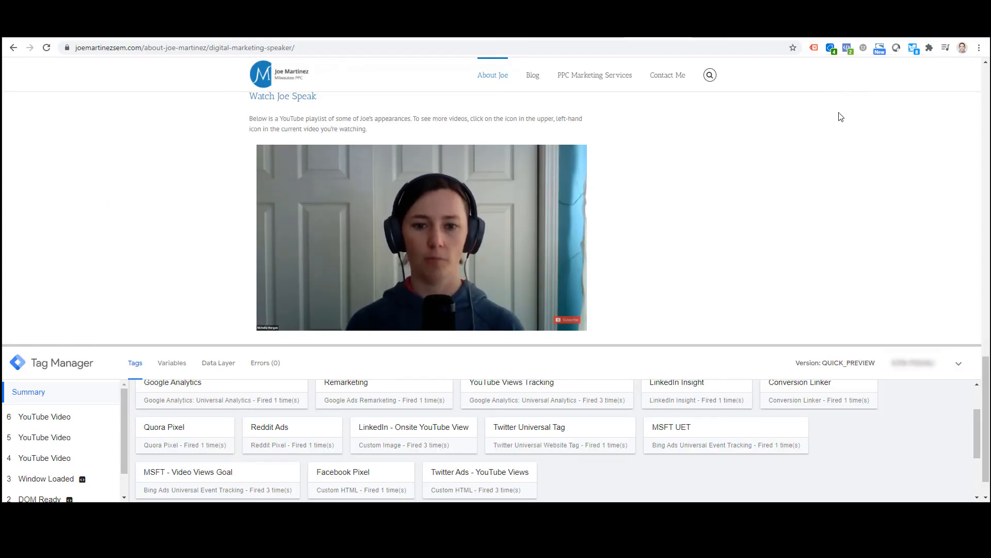
mouse_move(830, 48)
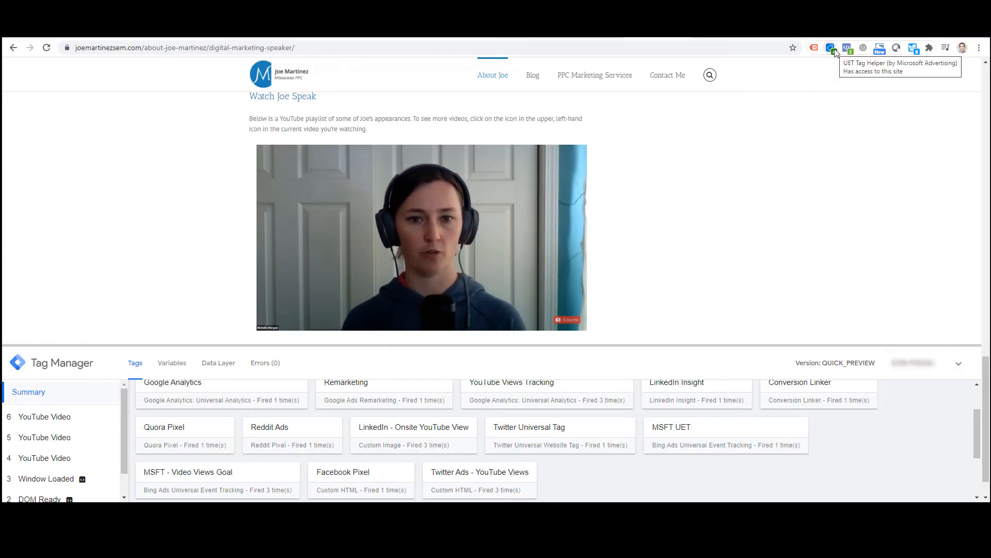
Check UET Tag Helper shows the tag working and recording Video Views events
click(830, 48)
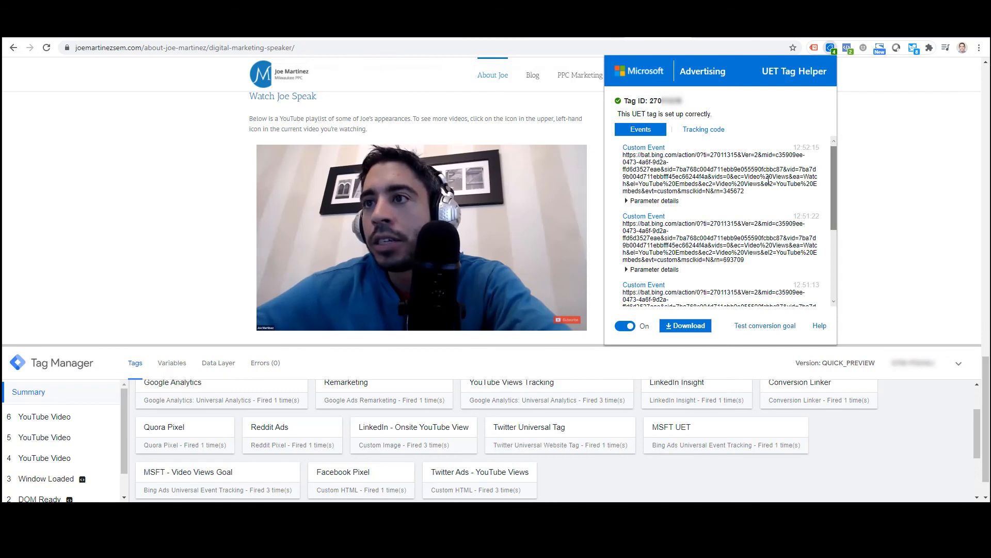
scroll(down, 3)
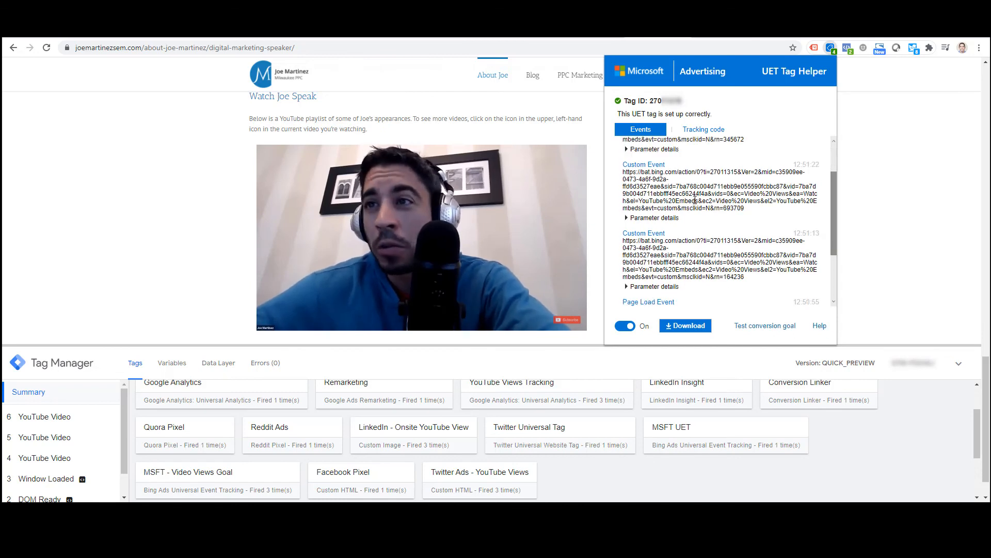